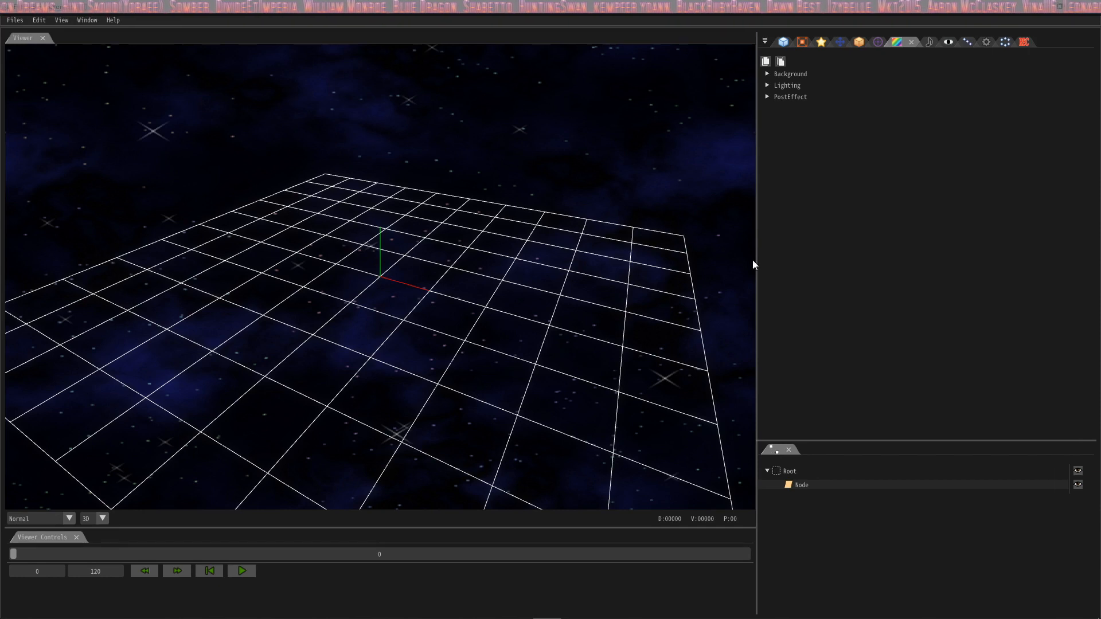
mouse_move(900, 96)
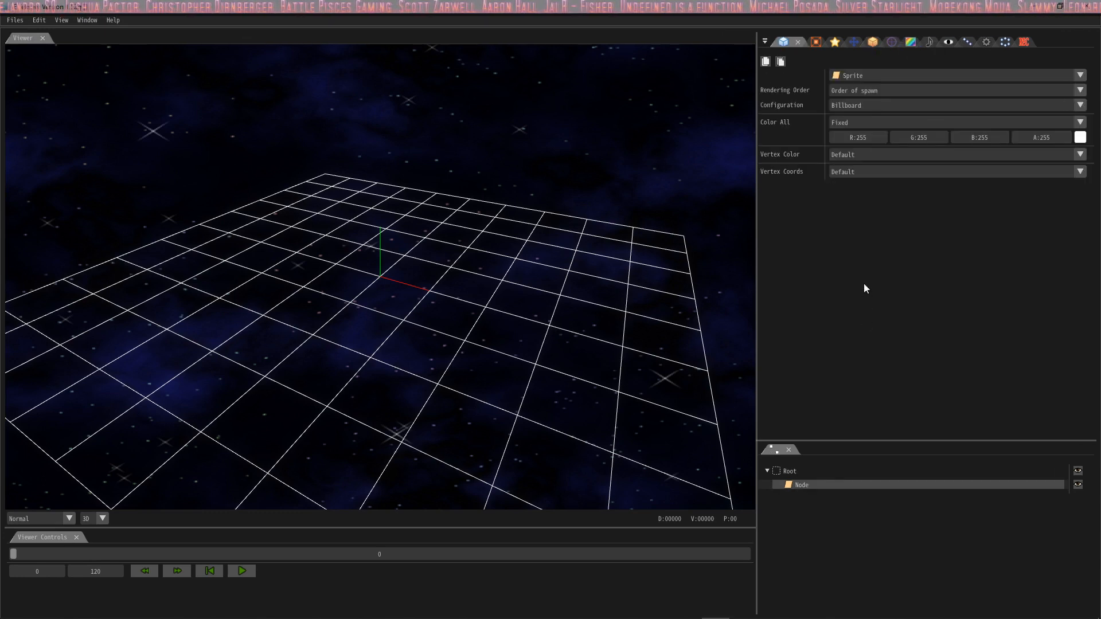
mouse_move(865, 43)
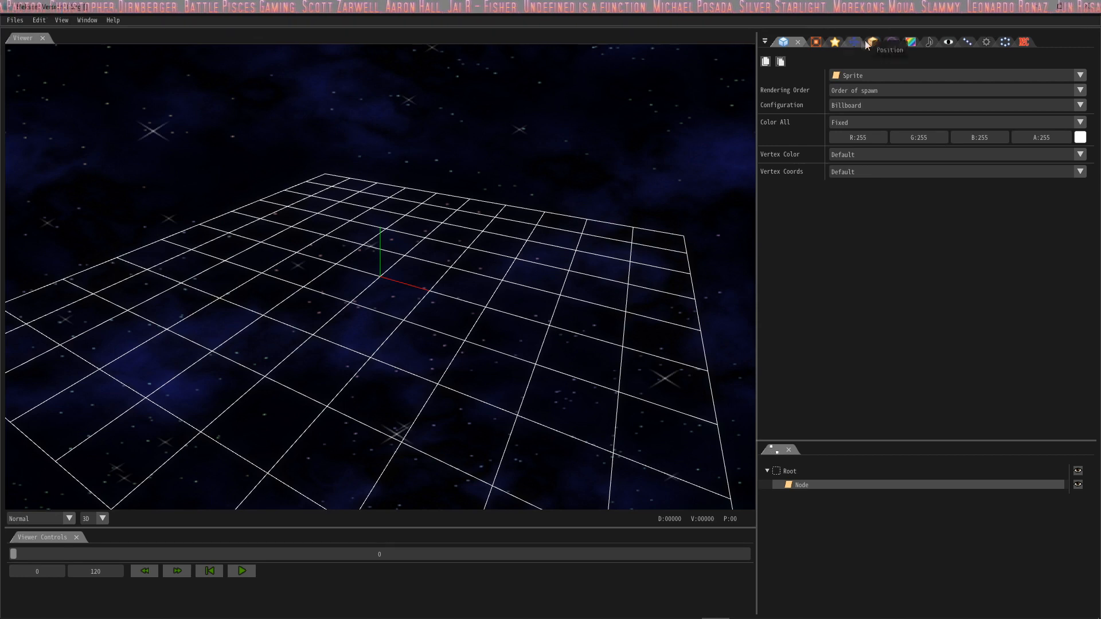
Step: Load the thin vertical streak texture from the Effekseer Sample folder onto the node
click(855, 42)
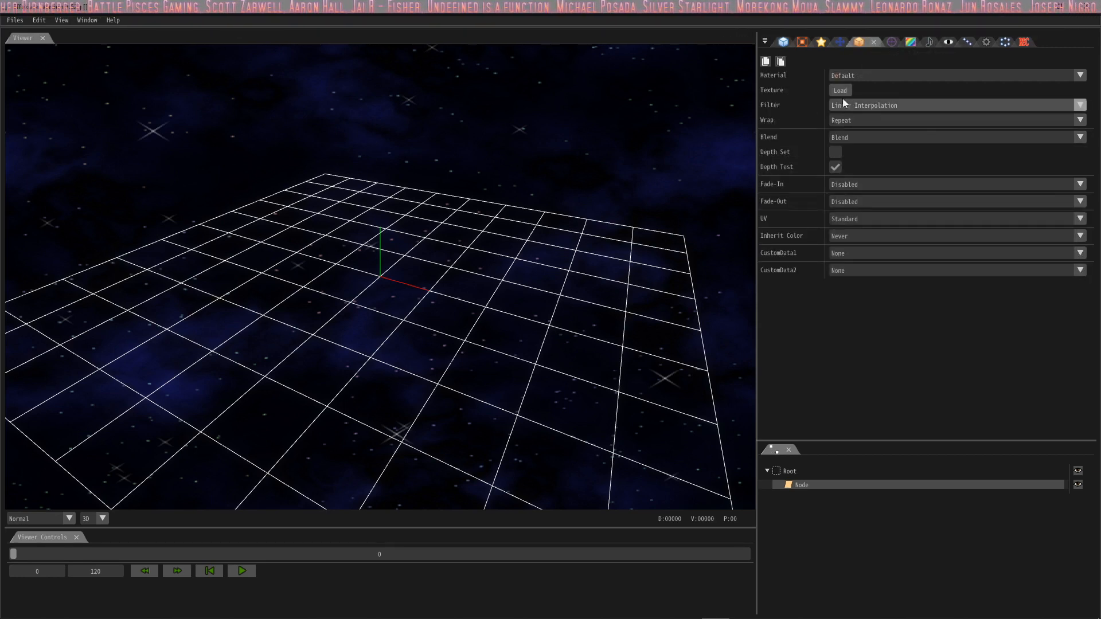
click(840, 90)
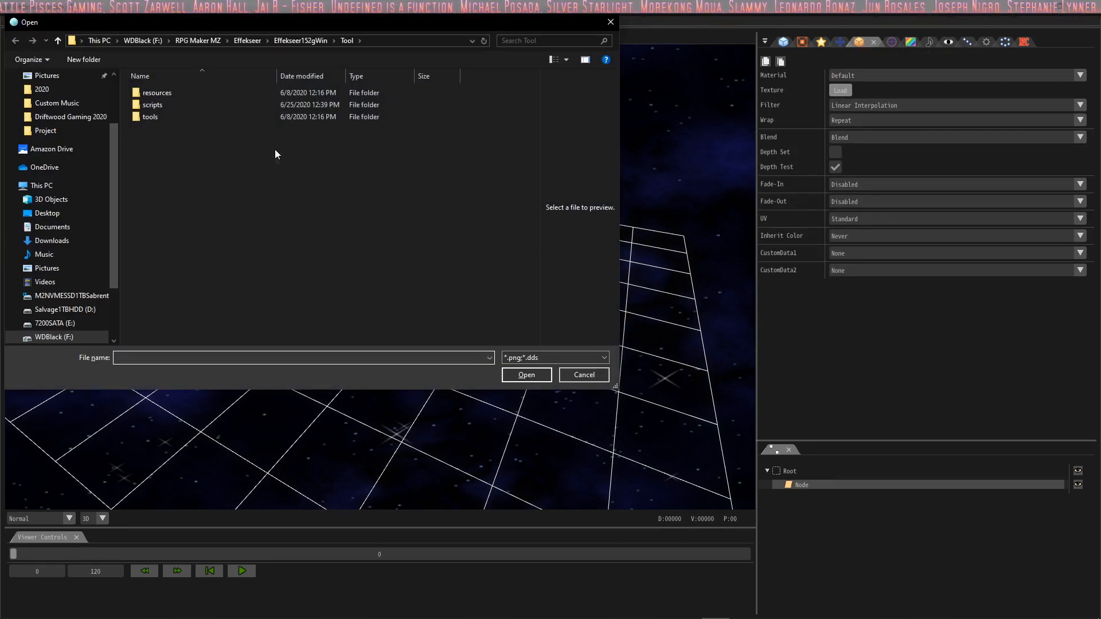
click(525, 374)
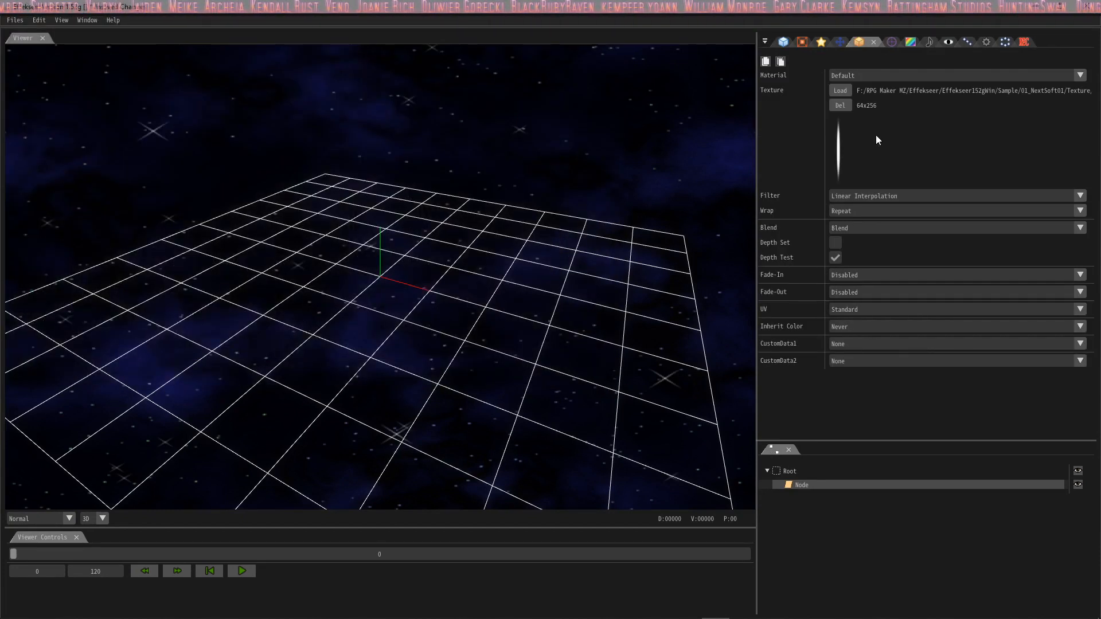
mouse_move(838, 42)
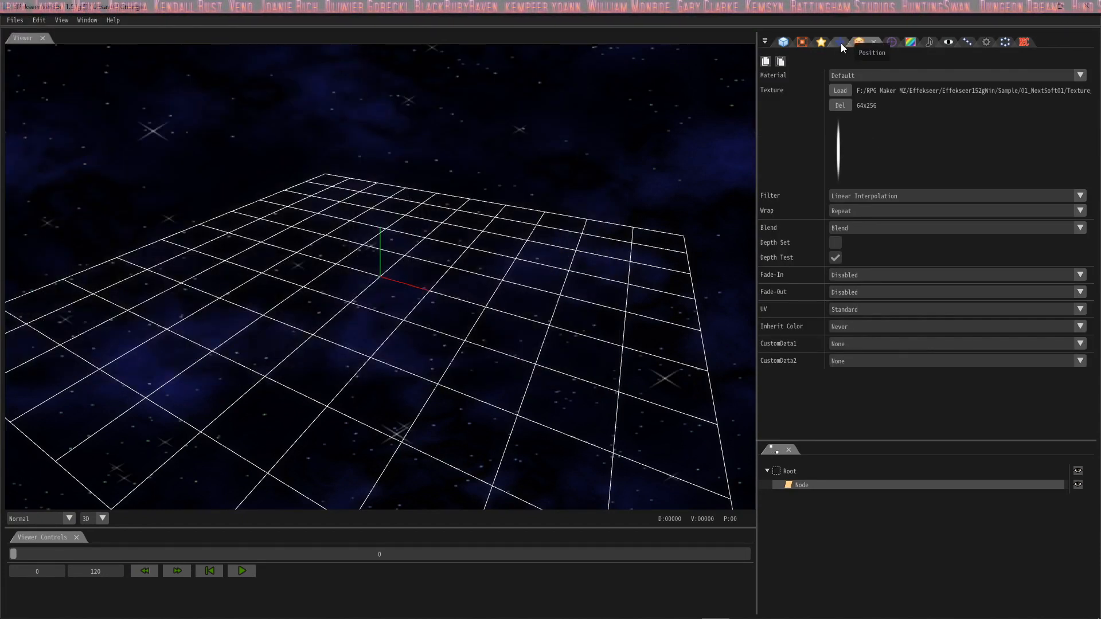
mouse_move(972, 42)
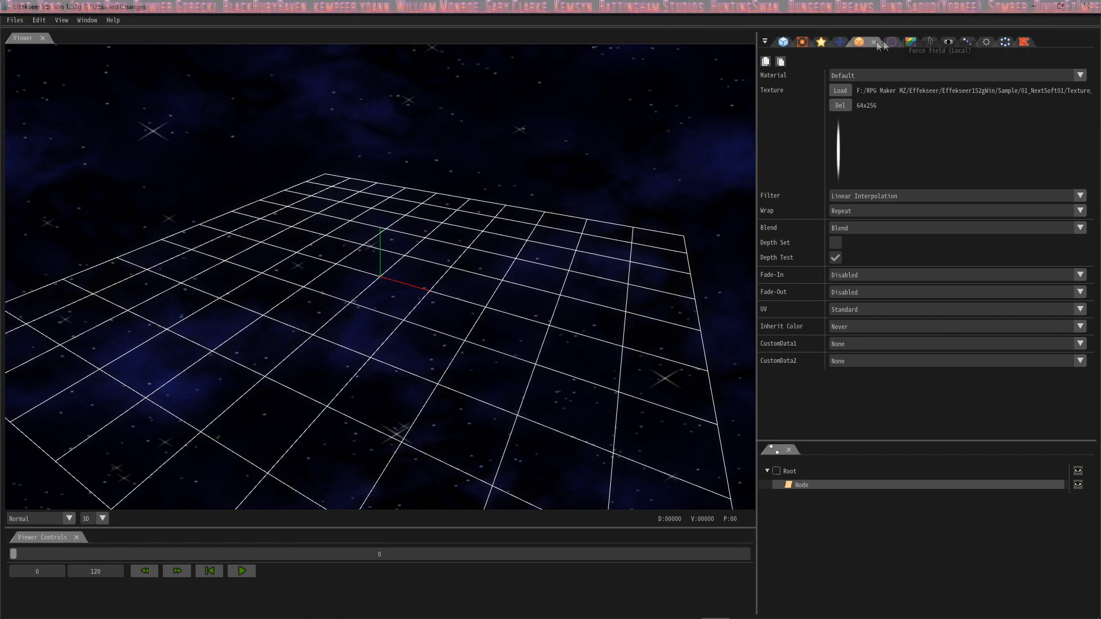
Step: Set the node's rotation to PVA with Angle Z -45 and play the preview
click(87, 19)
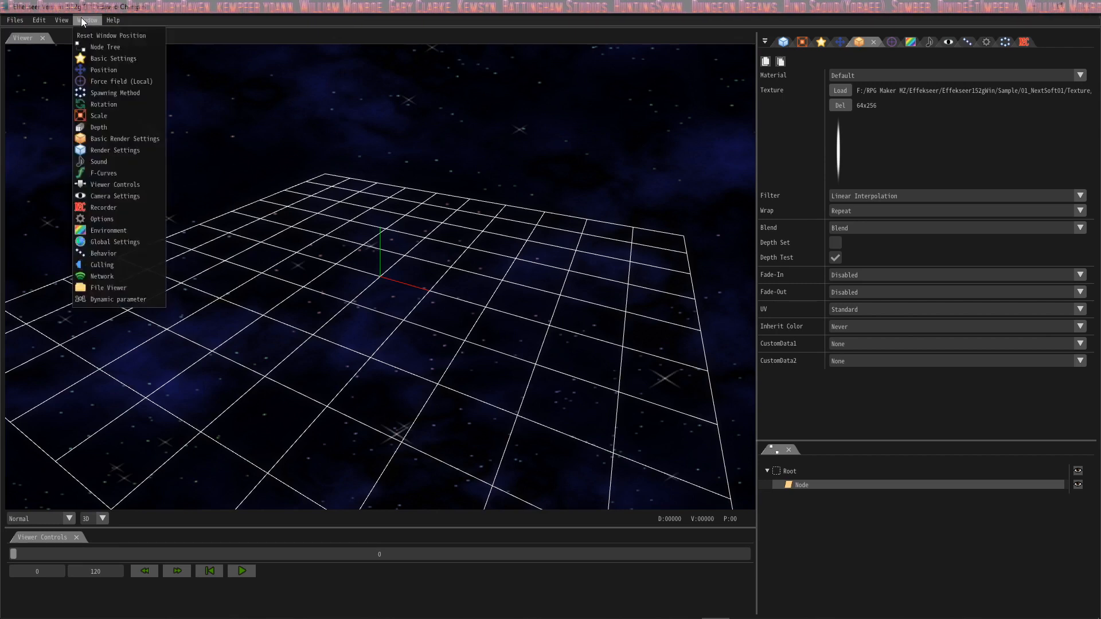
click(103, 104)
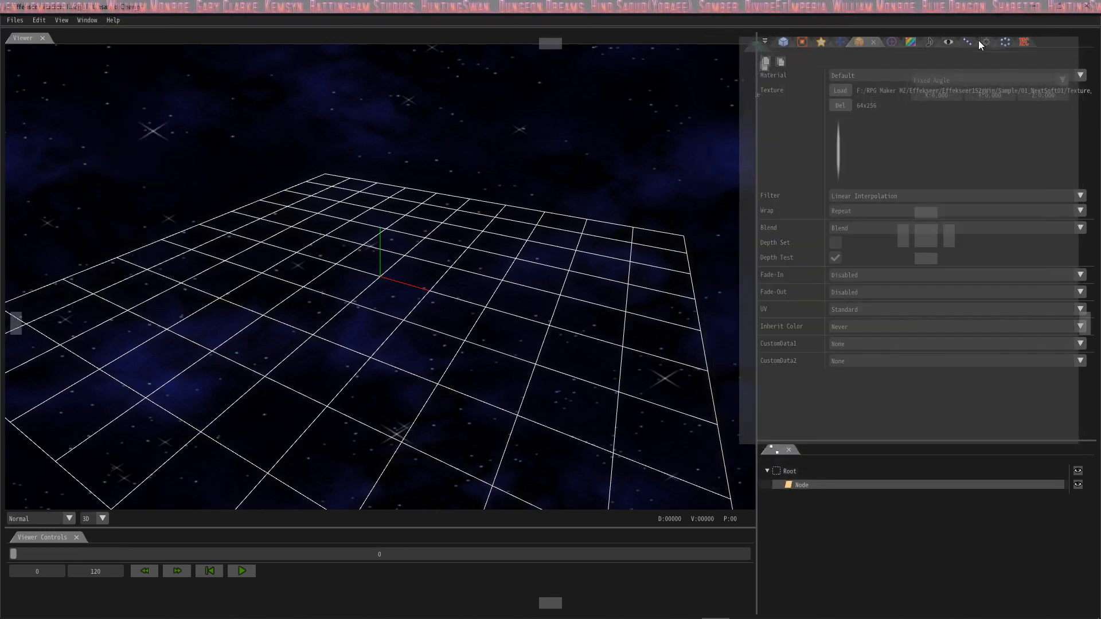
click(974, 42)
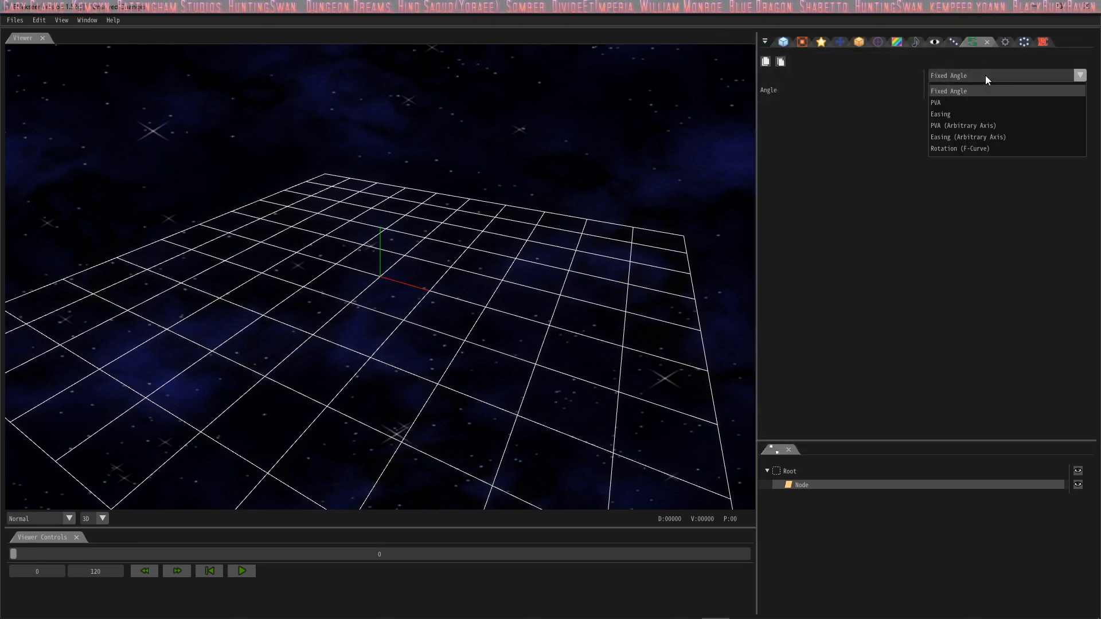
click(936, 102)
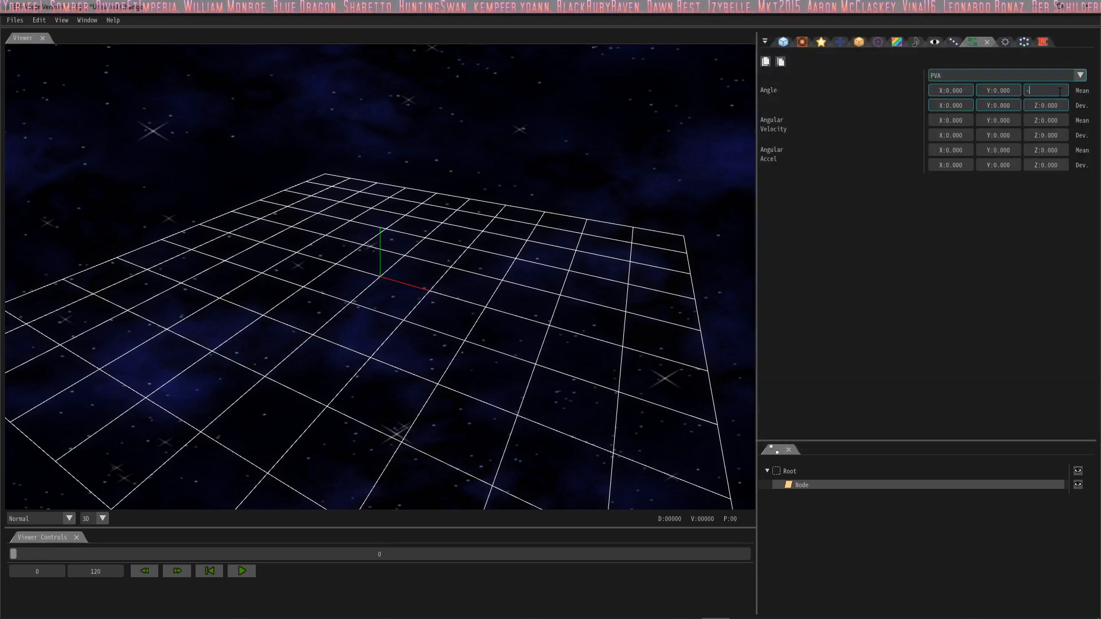
text(-45.000)
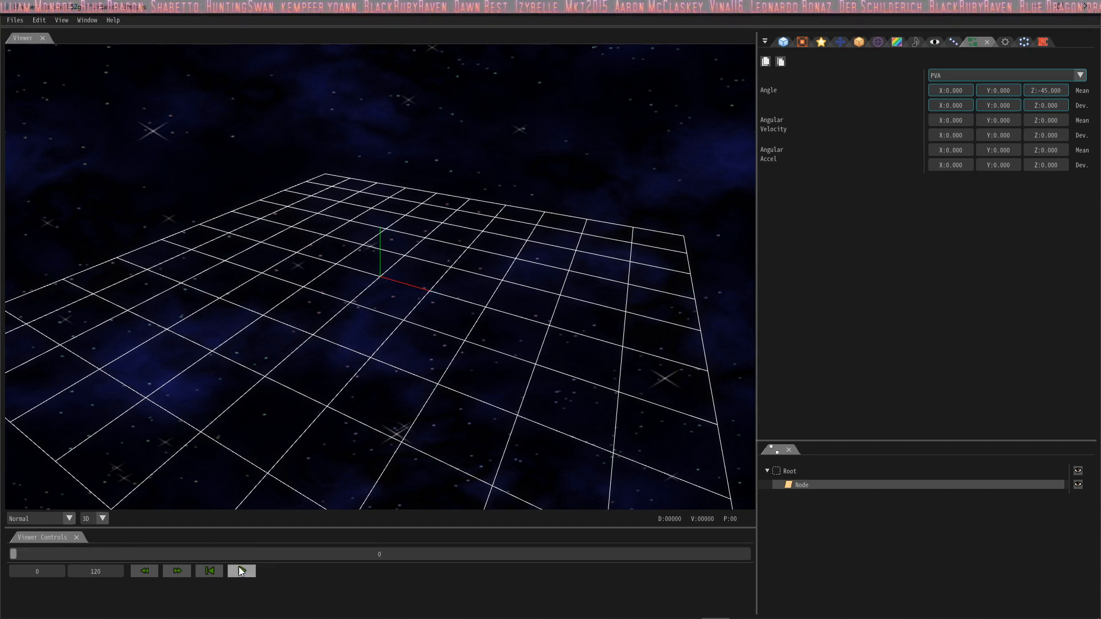
click(241, 570)
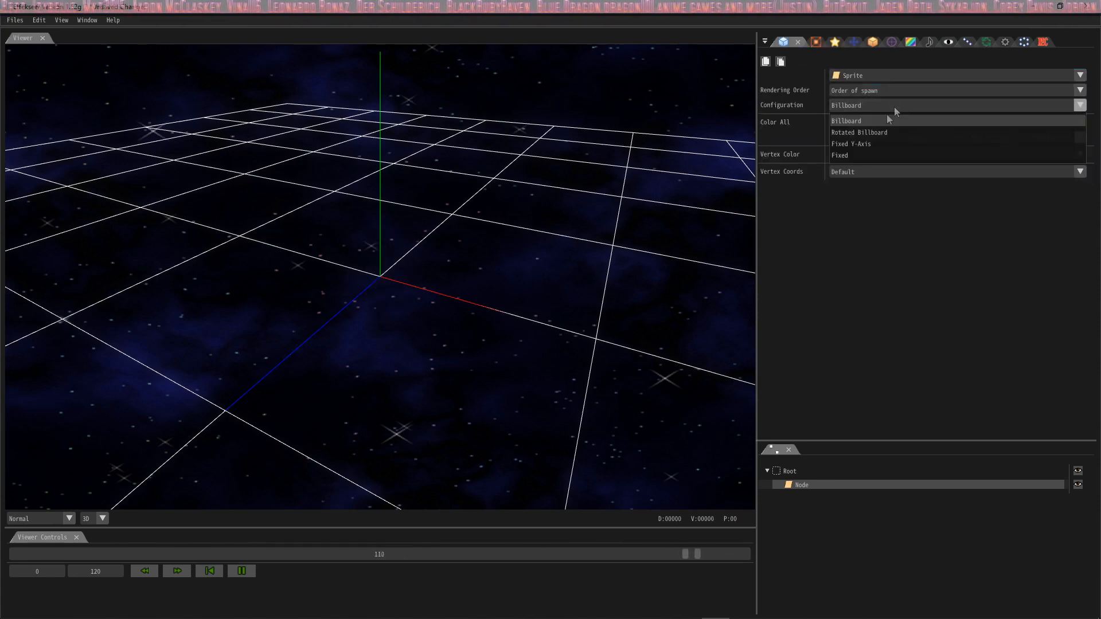
Step: Set the sprite Configuration to Rotated Billboard so the streak shows tilted
click(858, 132)
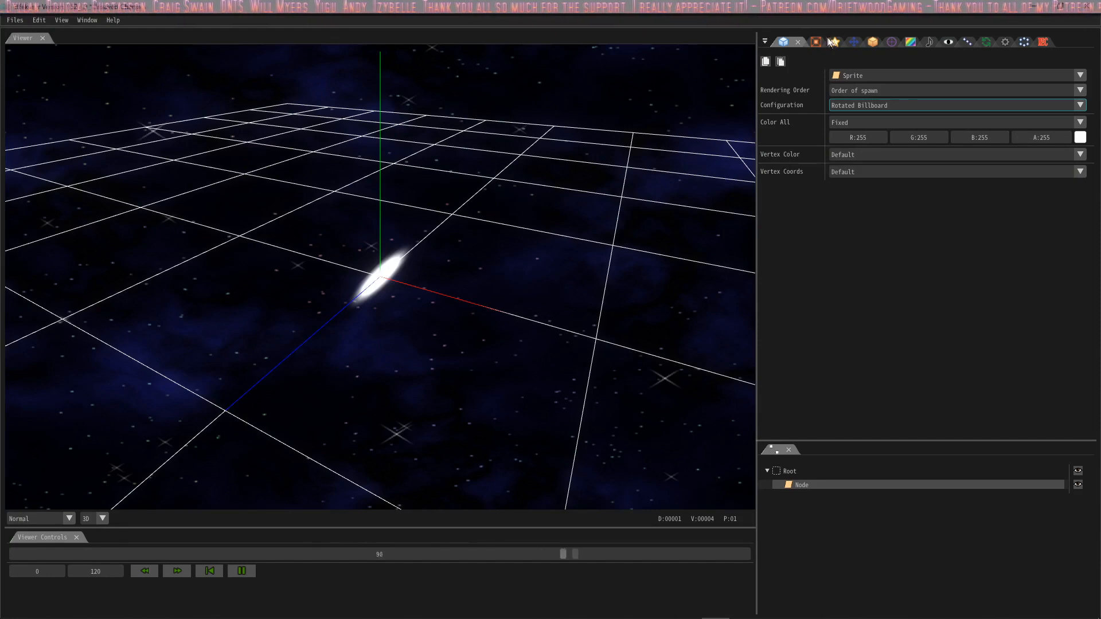
Step: Name the node 'Line 1' and set its time to live to 20 frames
click(835, 42)
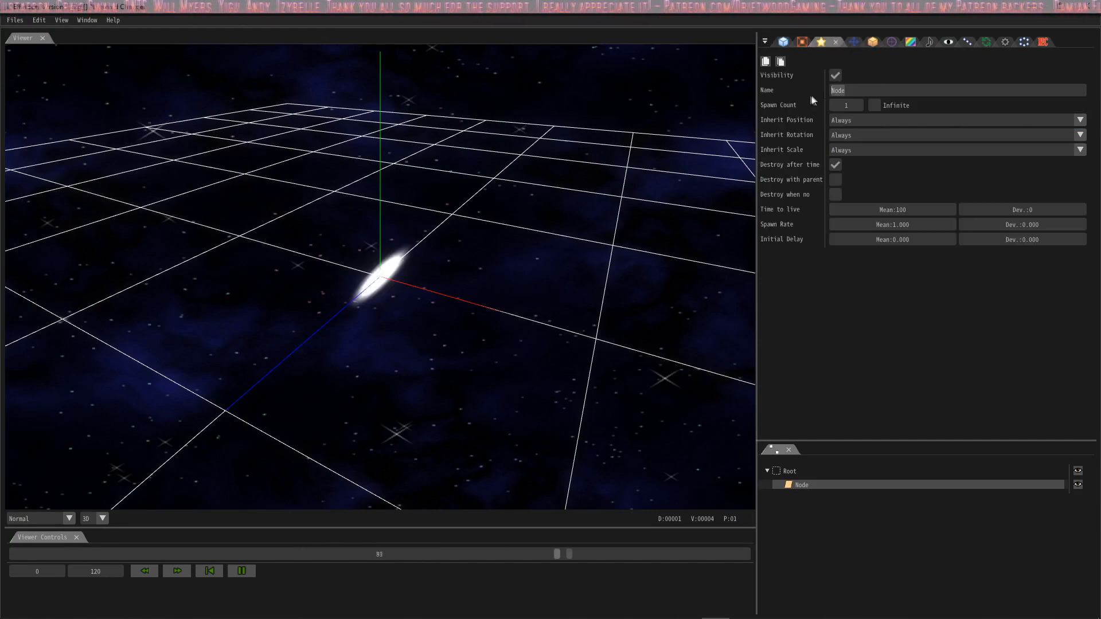
text(Line)
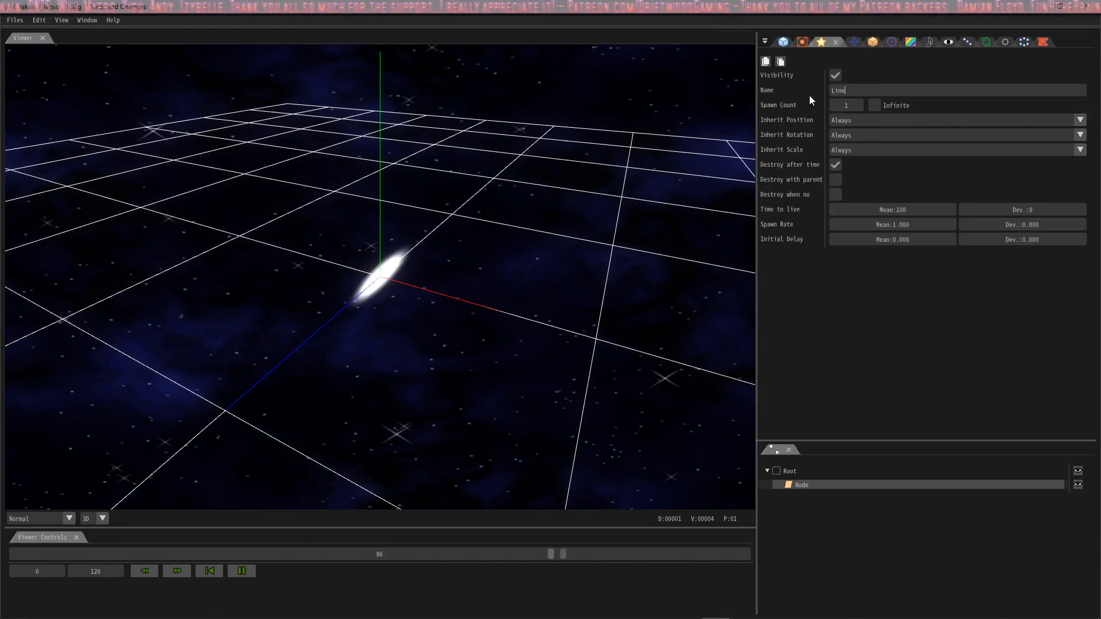
text(1)
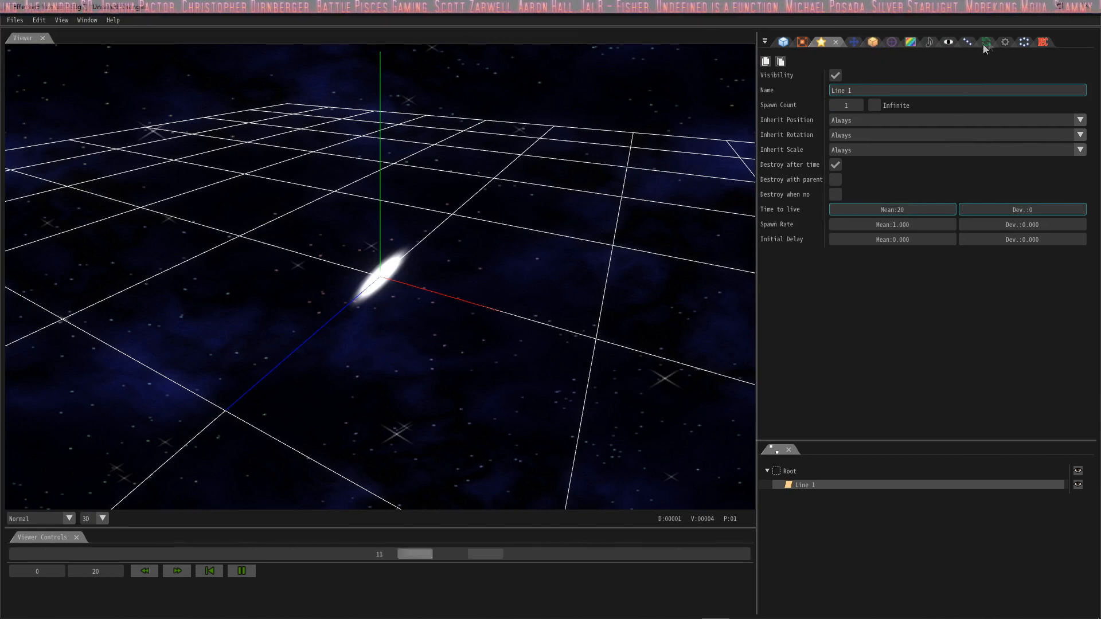
click(987, 43)
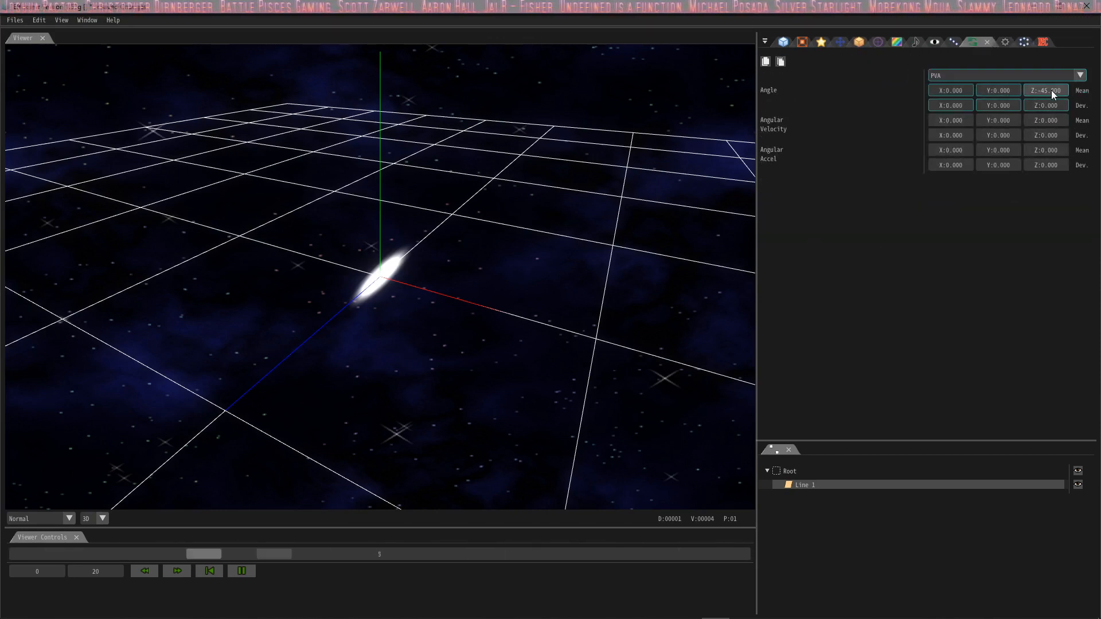
Step: Set Line 1's scale to ease from 4,1,1 to 1,25,1, fastest in and slowest out
click(803, 42)
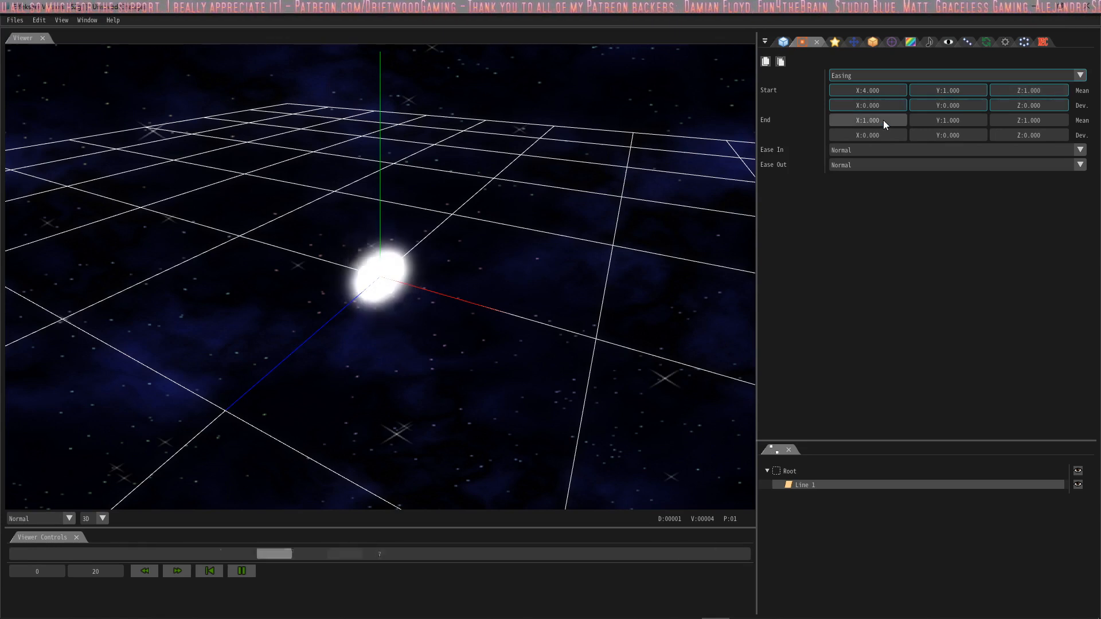
click(868, 120)
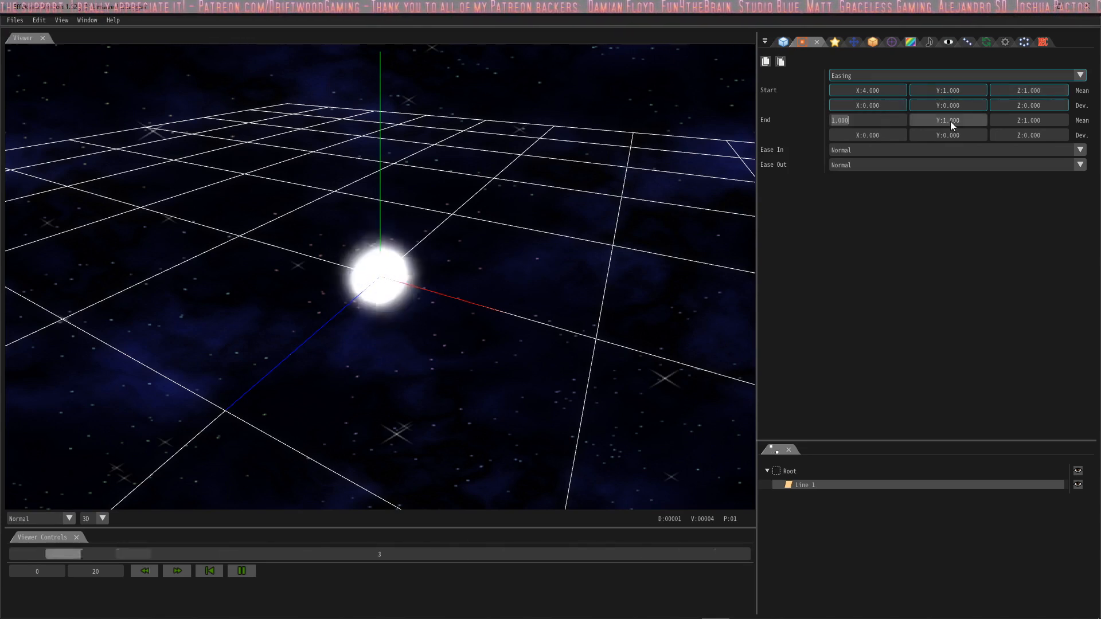
text(25)
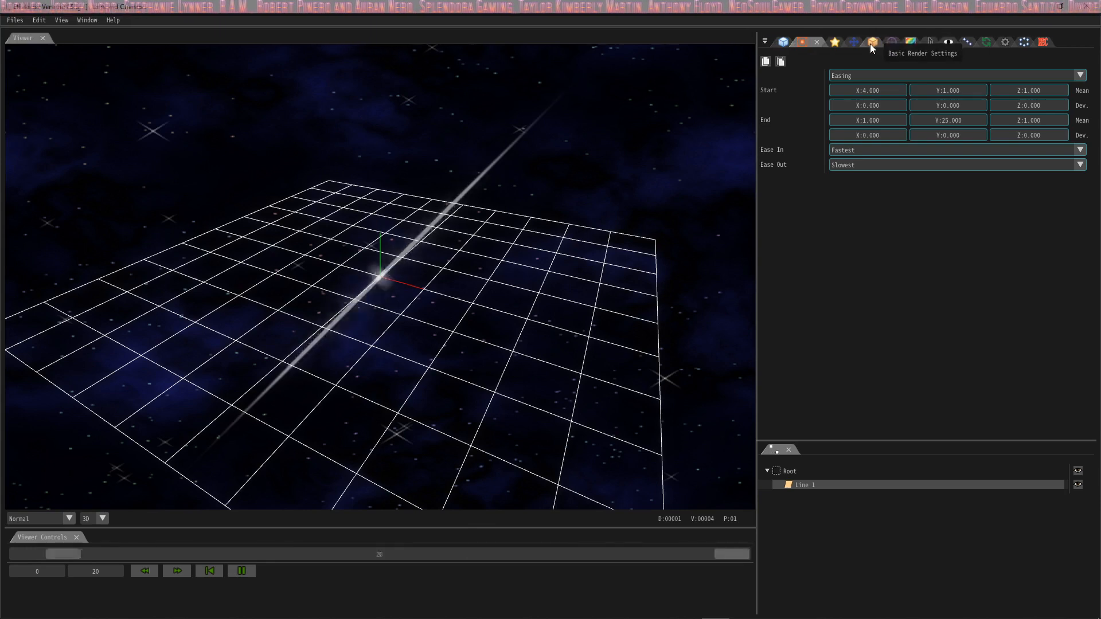
Step: Set Line 1's blend mode to Additive so the streak glows
click(872, 42)
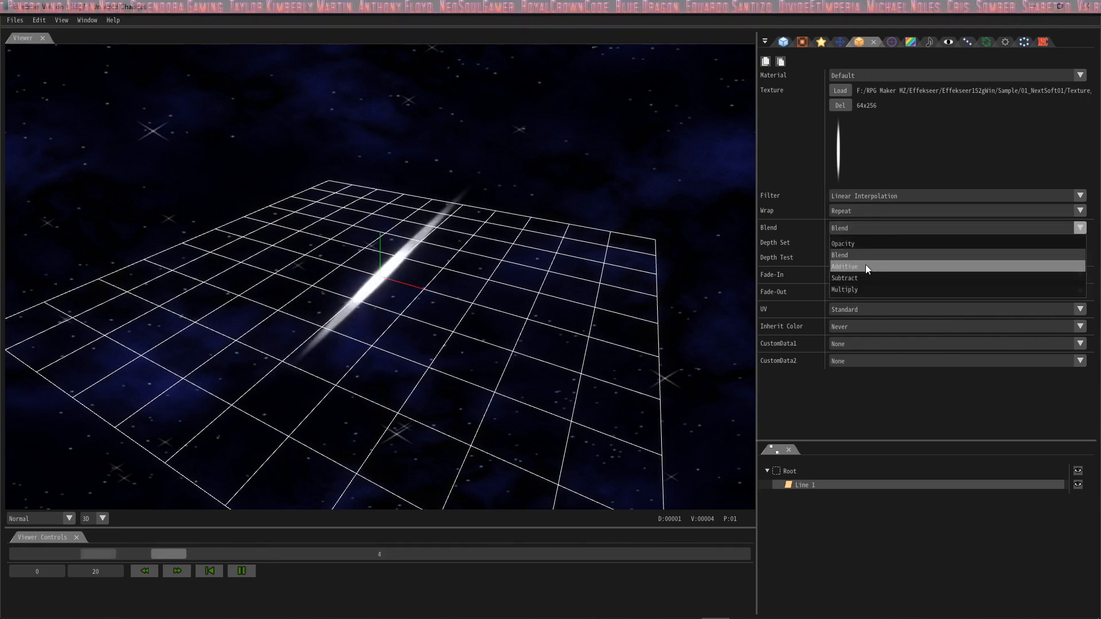
click(845, 267)
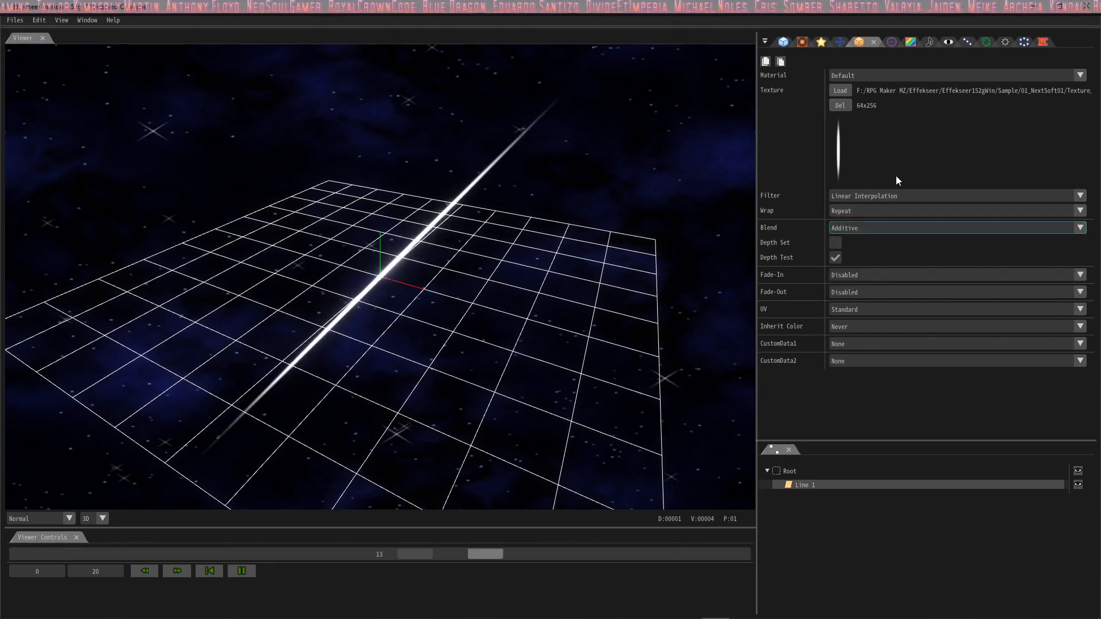
mouse_move(783, 42)
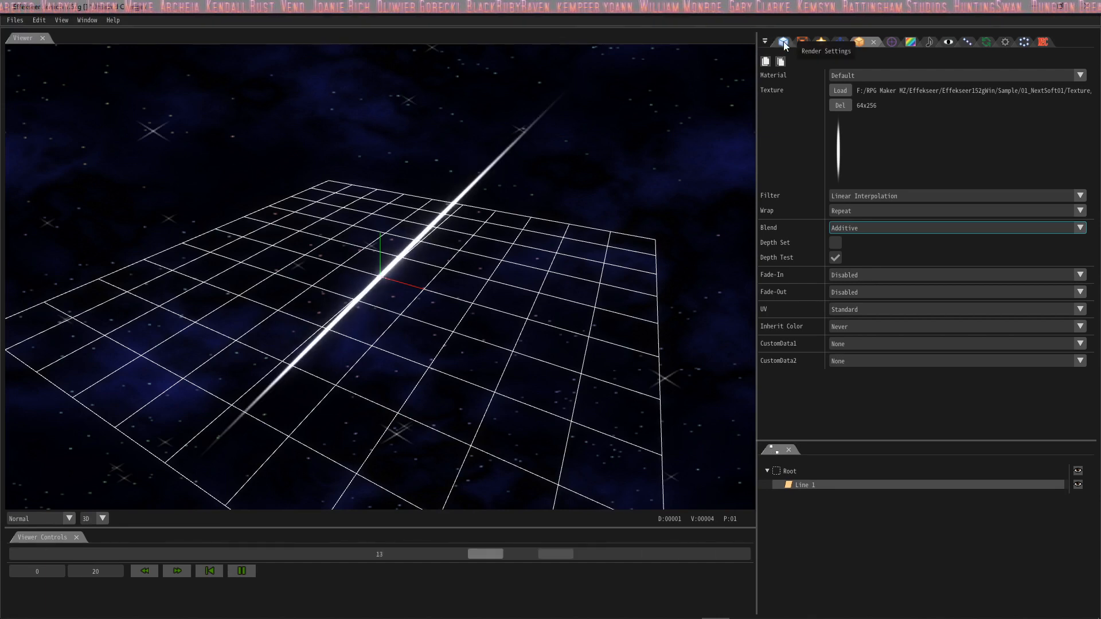
Step: Ease Line 1's Color All from purple (123,19,197) to lavender (196,155,201)
click(784, 42)
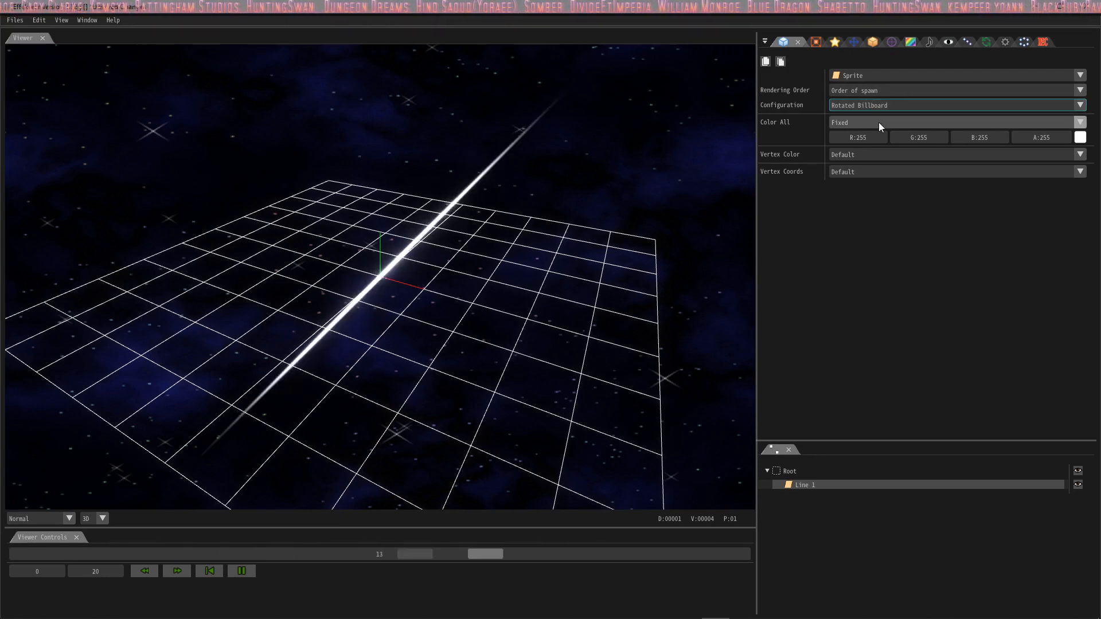
click(956, 121)
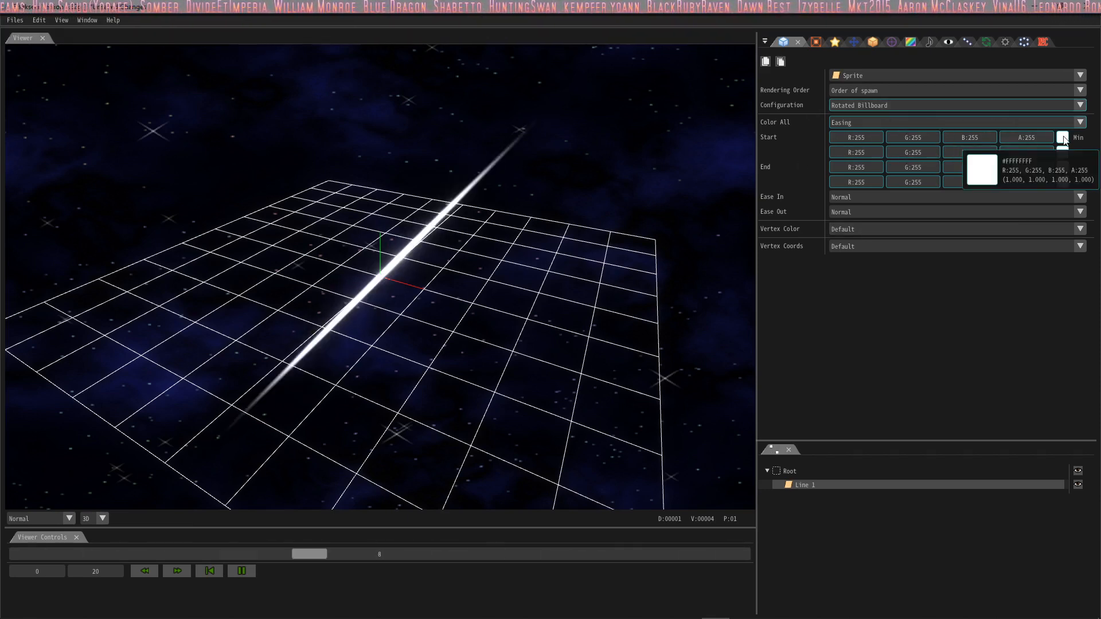
click(962, 197)
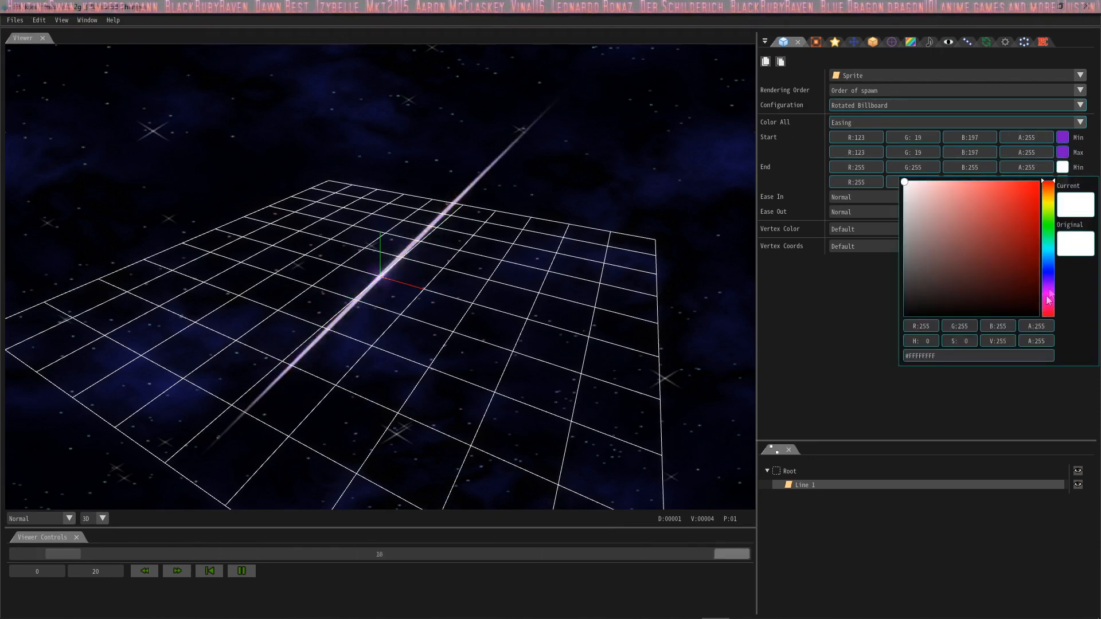
click(933, 209)
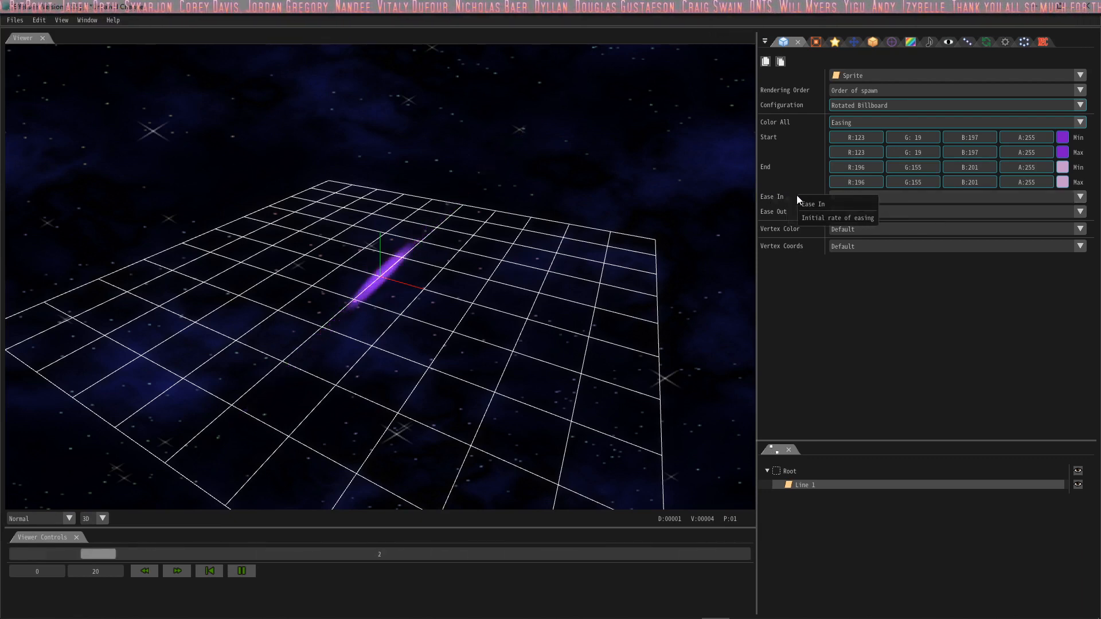
Step: Set Line 1's colour Ease In to Slowest and Ease Out to Fastest
click(1079, 196)
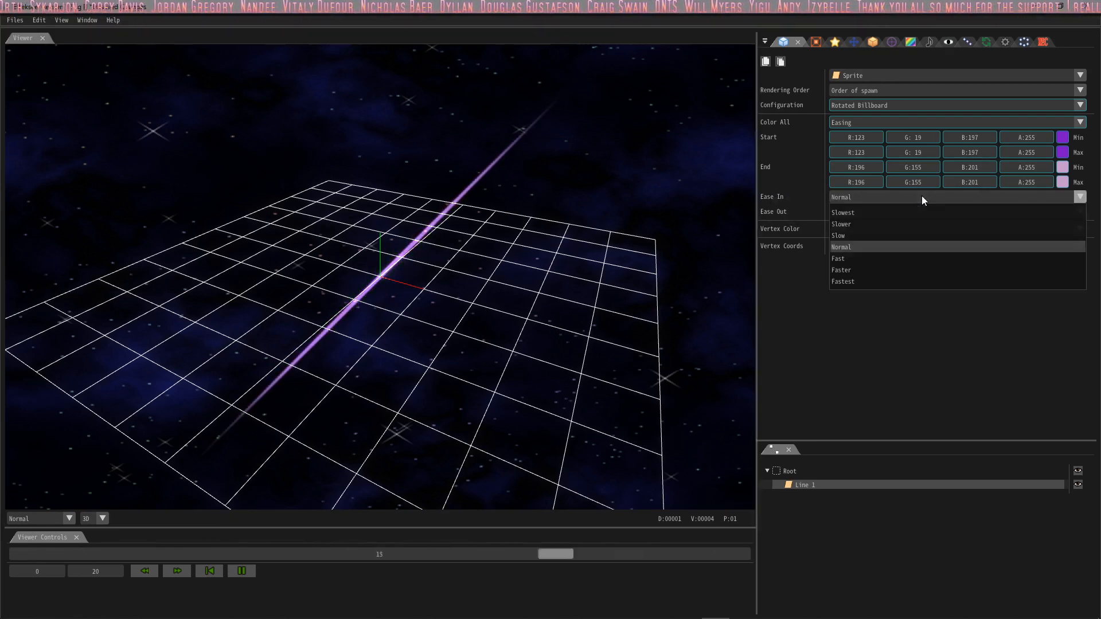
click(843, 212)
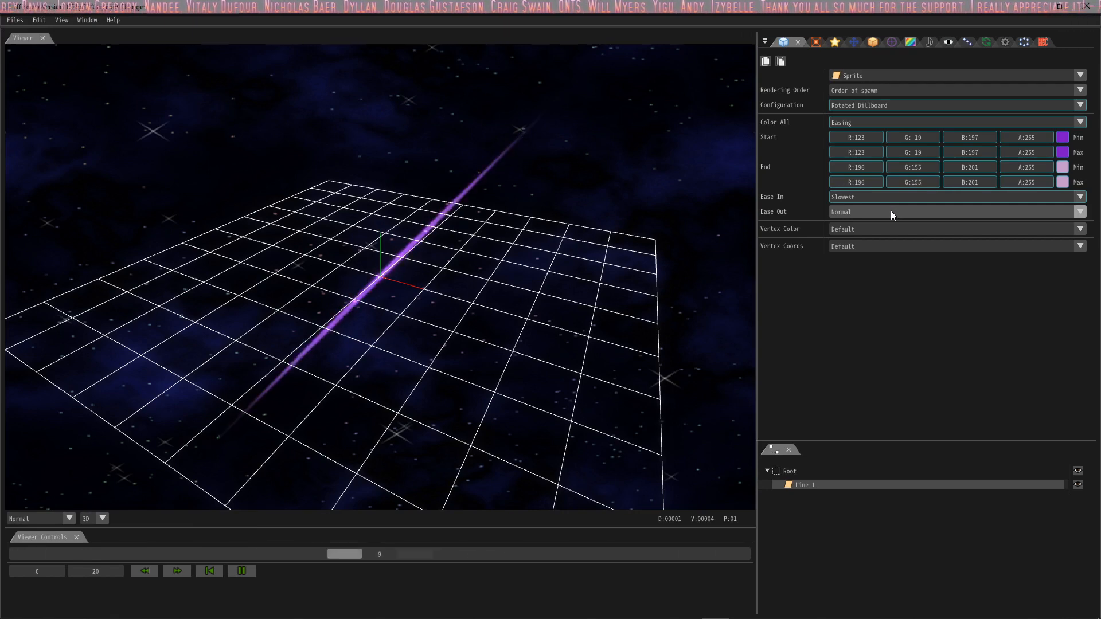
click(956, 211)
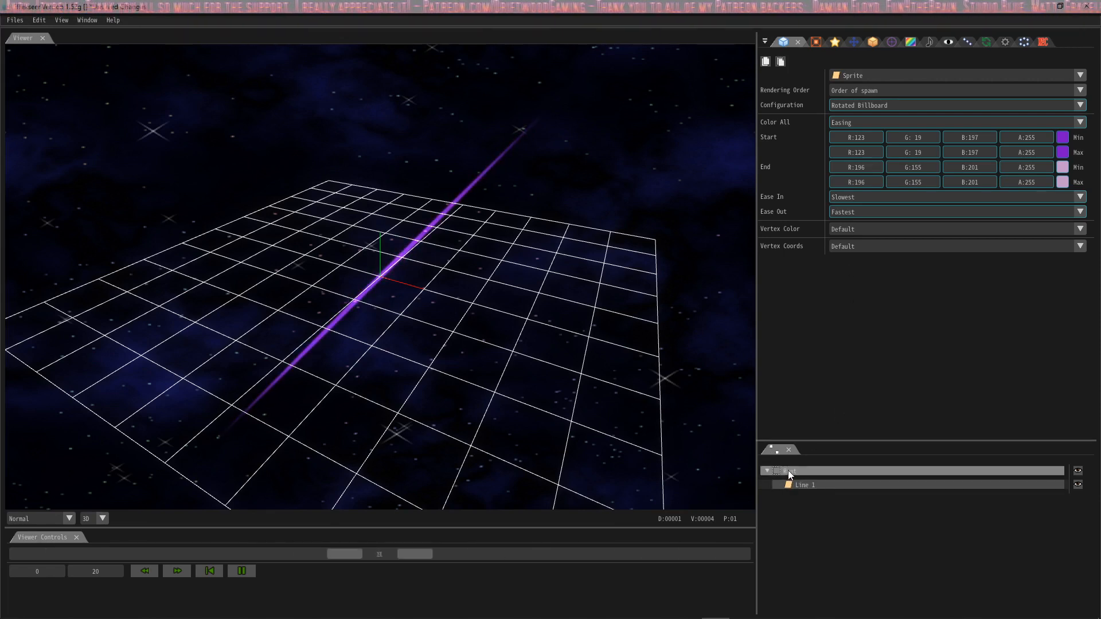
Step: Add a new node under Root named 'Line 2' with a short time to live
right_click(804, 484)
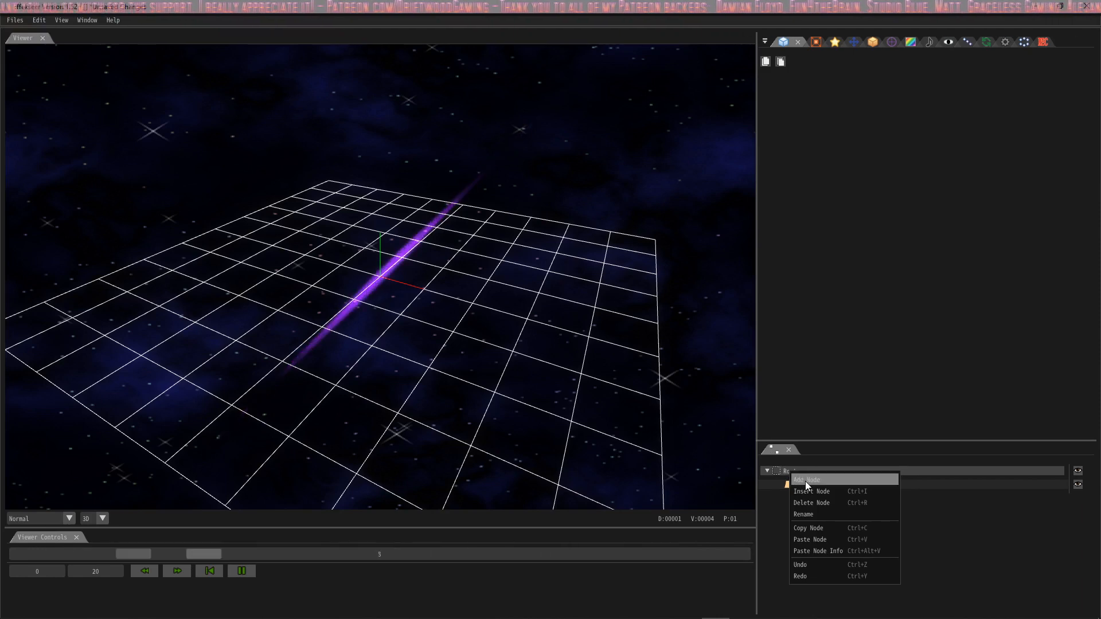
click(807, 479)
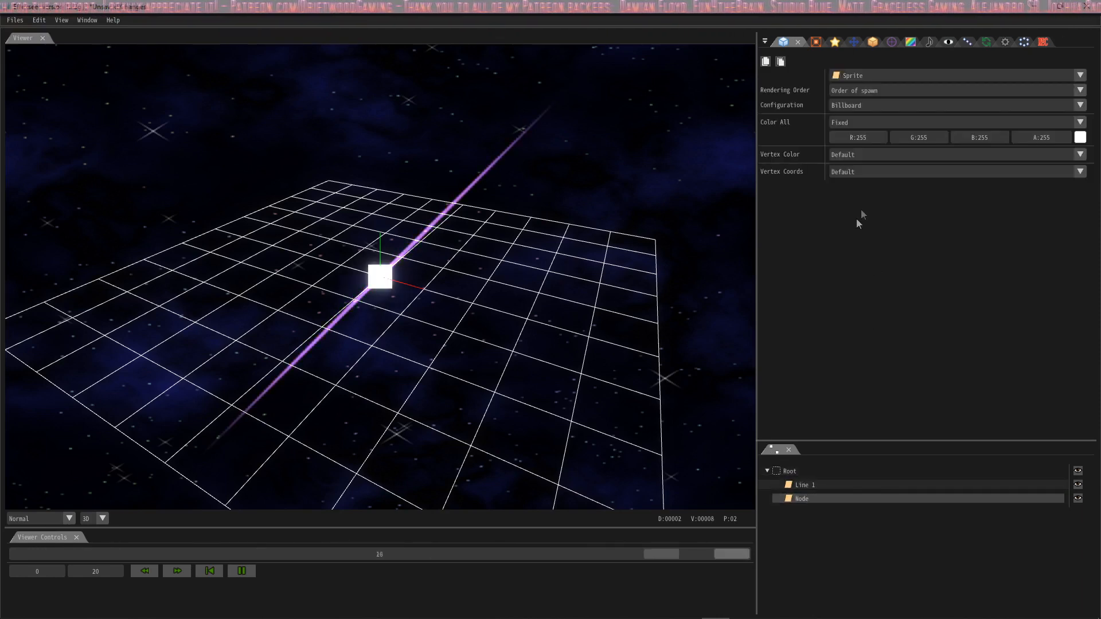
click(835, 41)
text(Line 2)
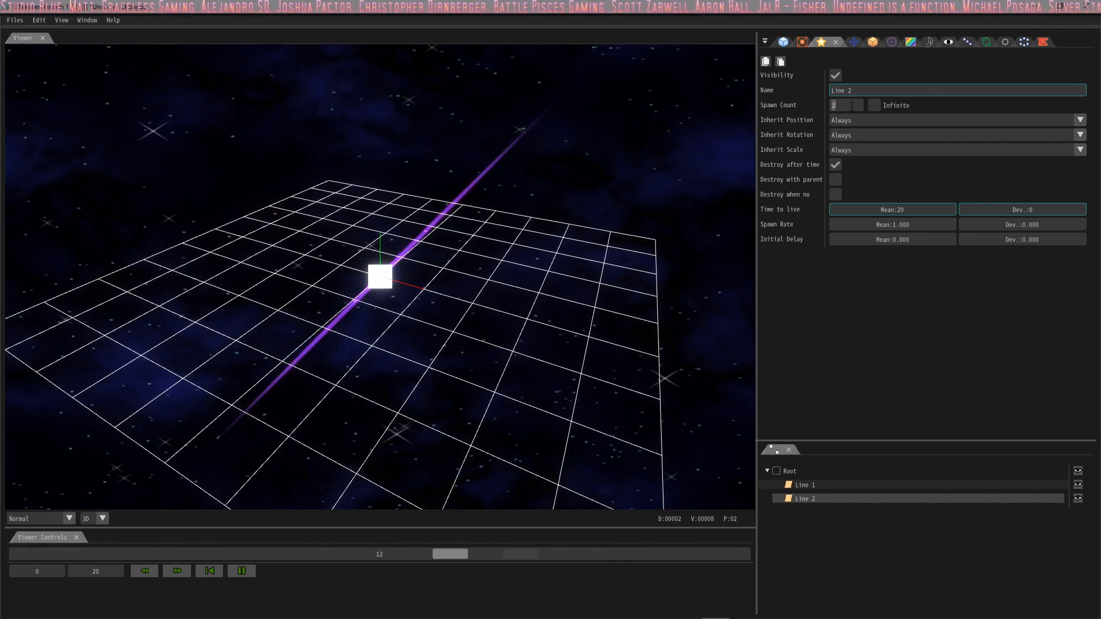
text(10)
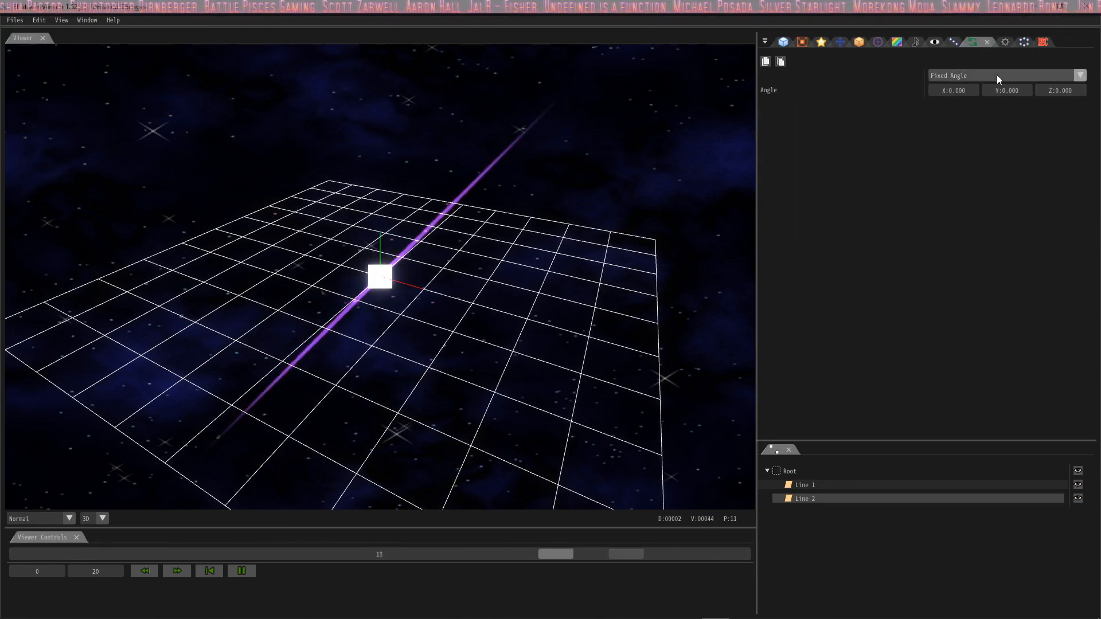
Step: Give Line 2 PVA rotation with a 180 degree Angle Z deviation
click(1006, 76)
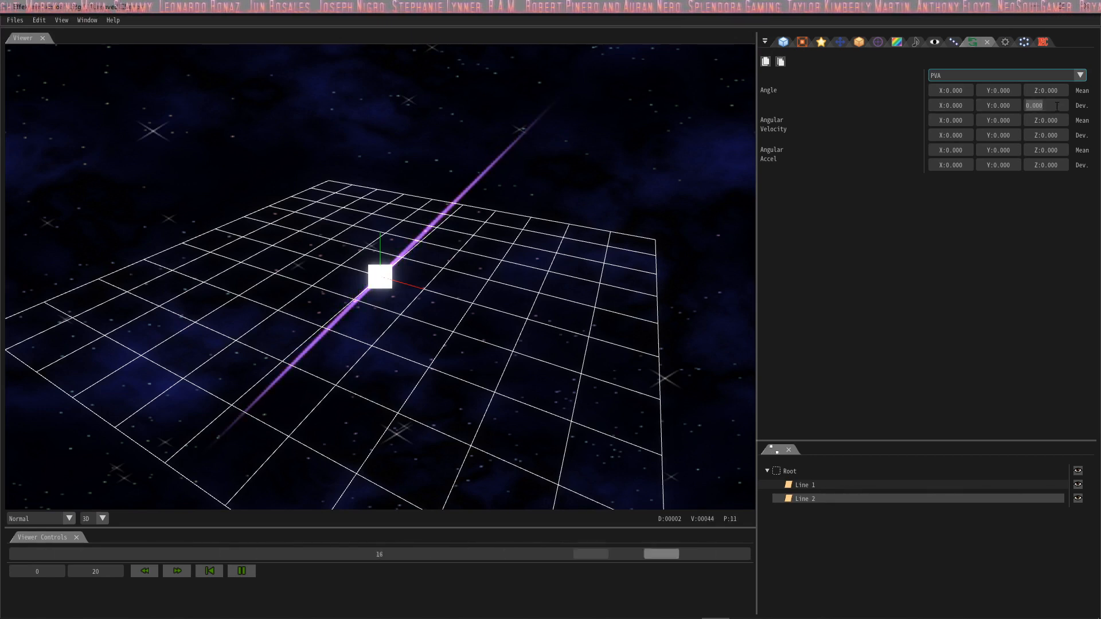
text(180)
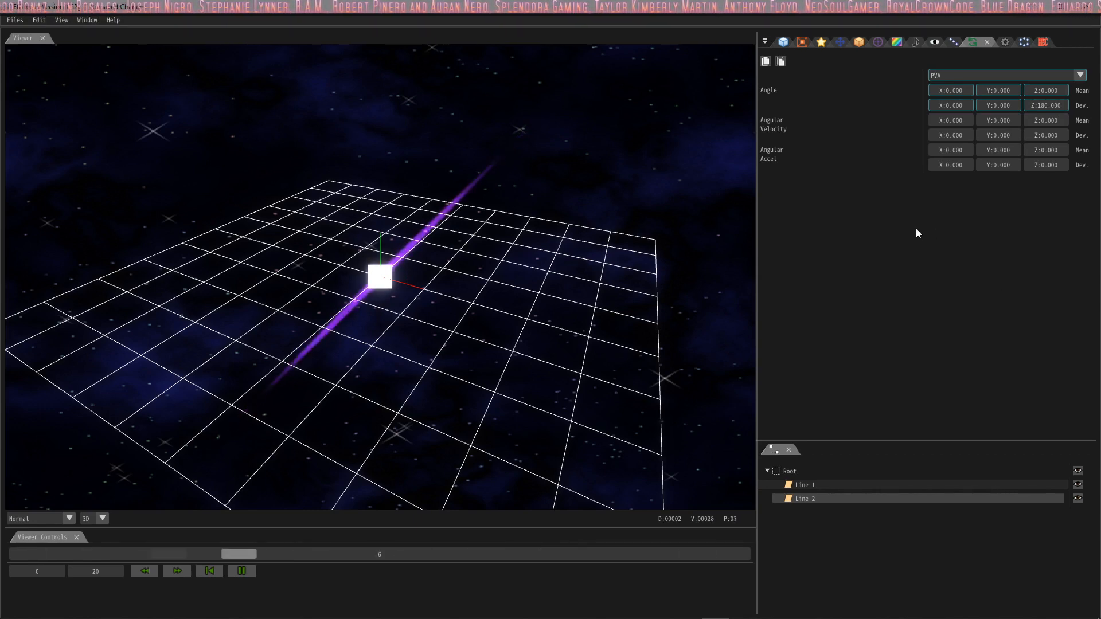
click(209, 571)
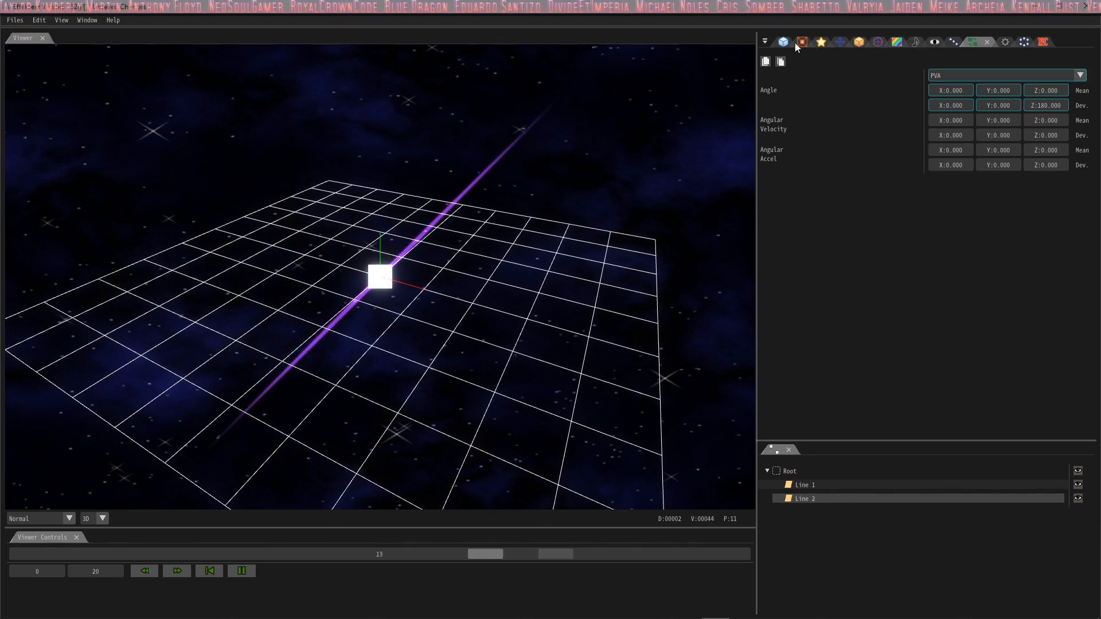
Step: Set Line 2's scale to ease from 1,1,1 to 1,10,1, fastest in and slowest out
click(800, 42)
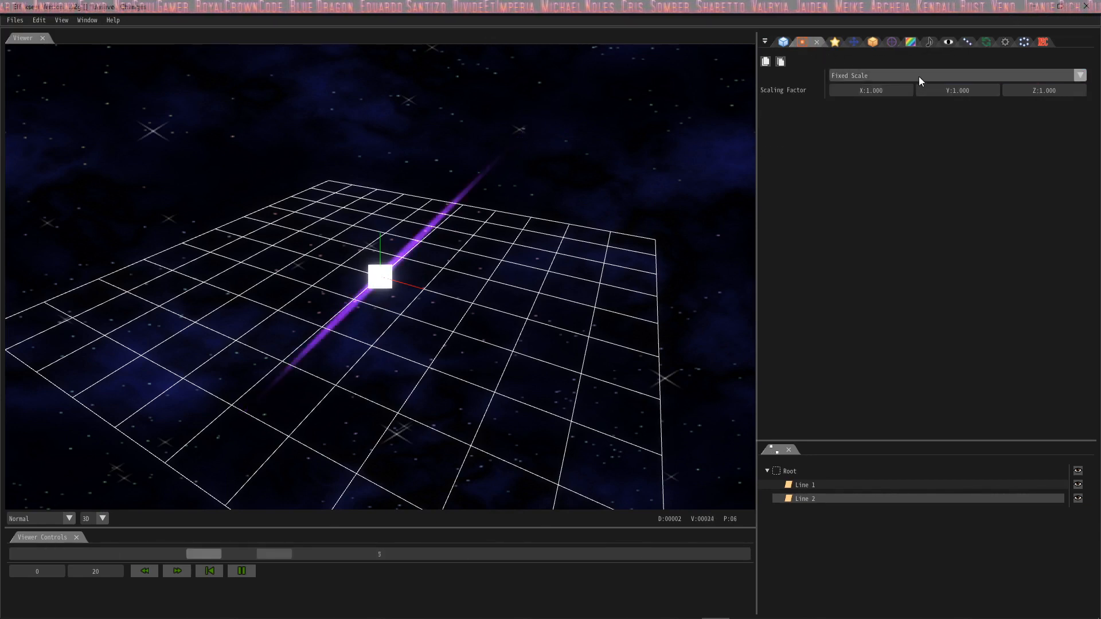
click(956, 76)
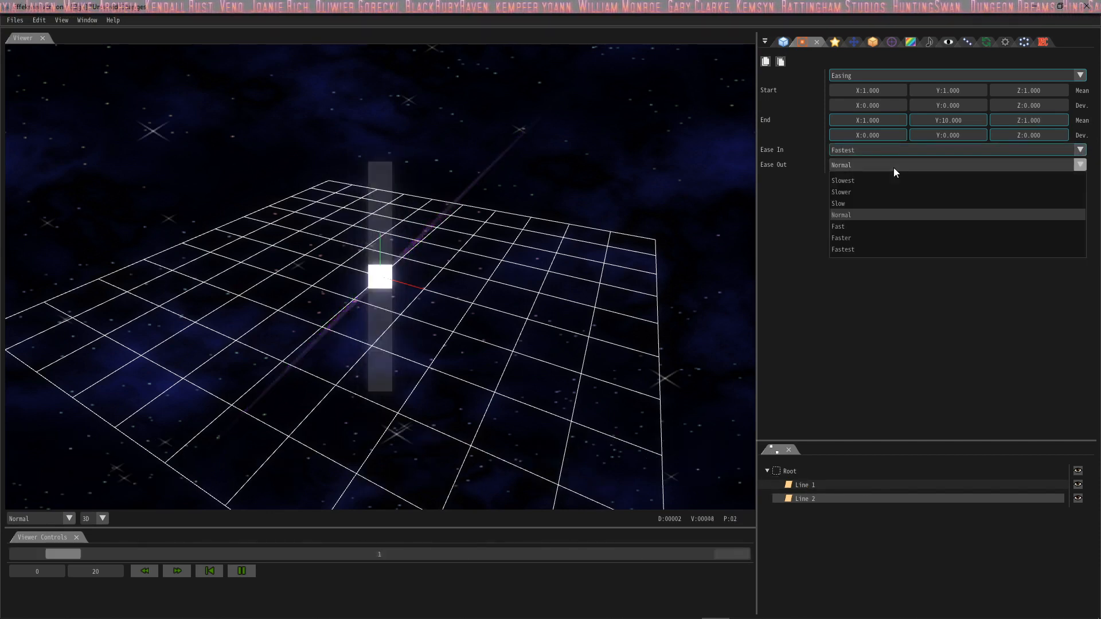
click(844, 180)
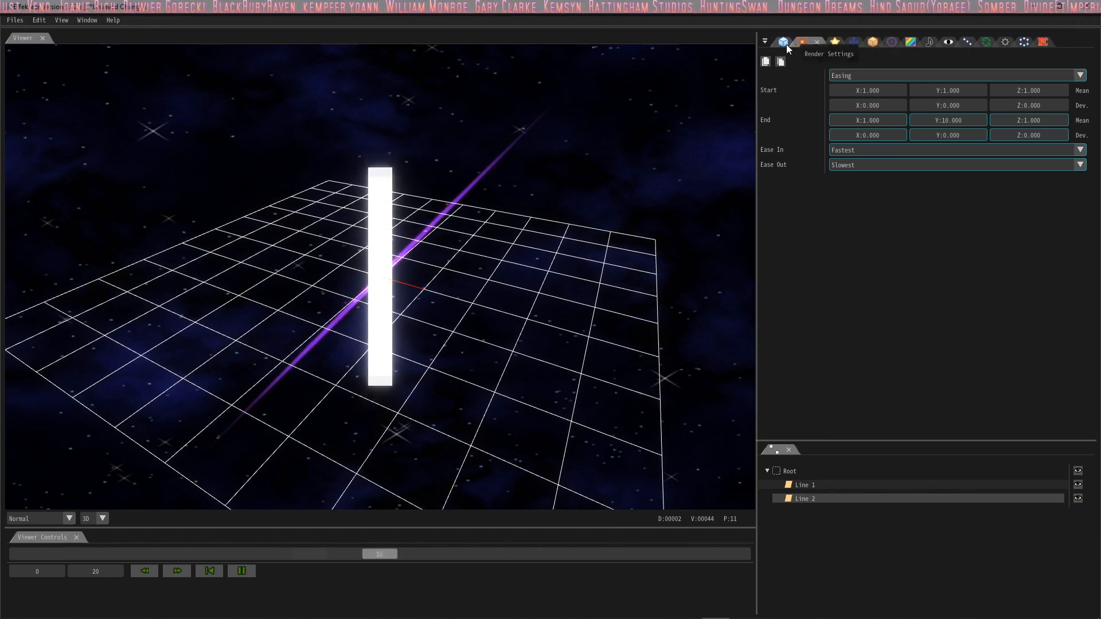
Step: Load the thin streak texture onto Line 2 with Additive blend and a rotated billboard configuration
click(800, 41)
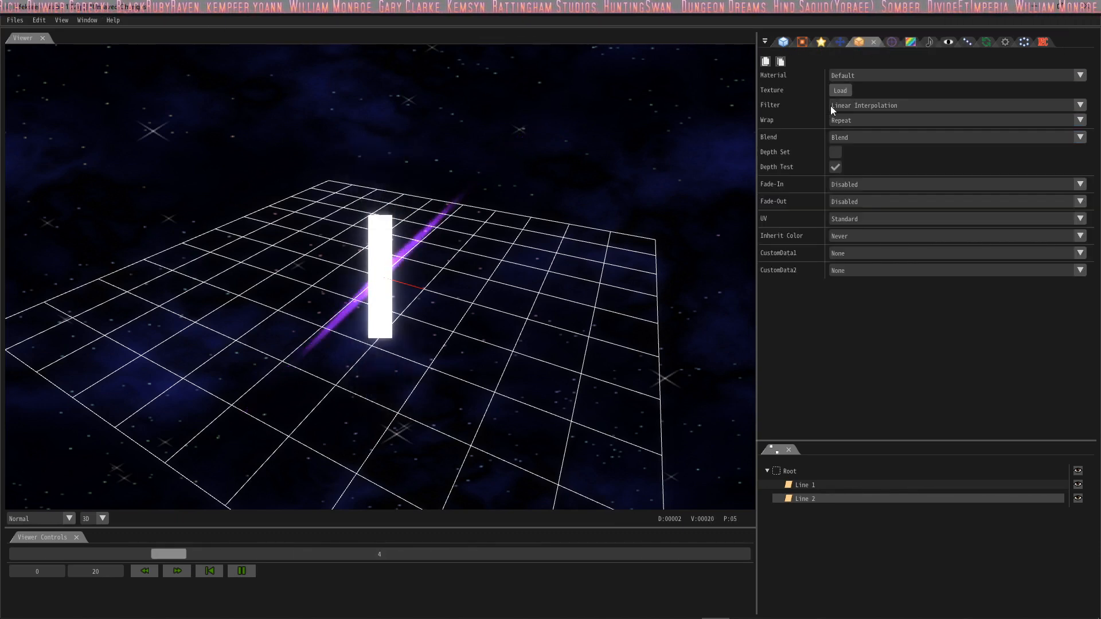
click(840, 90)
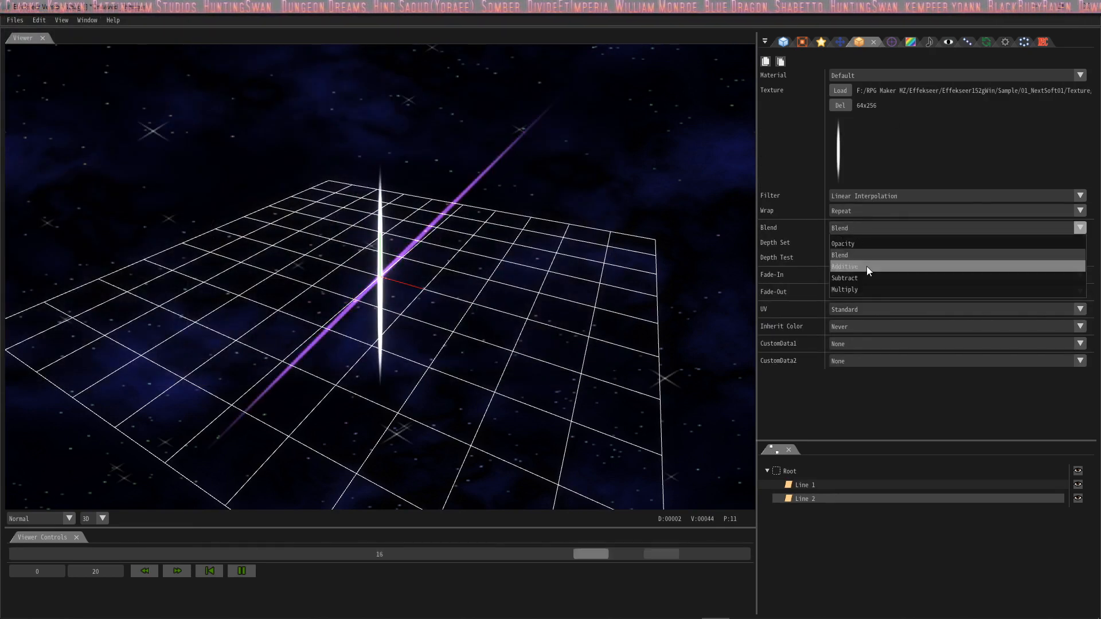
click(845, 266)
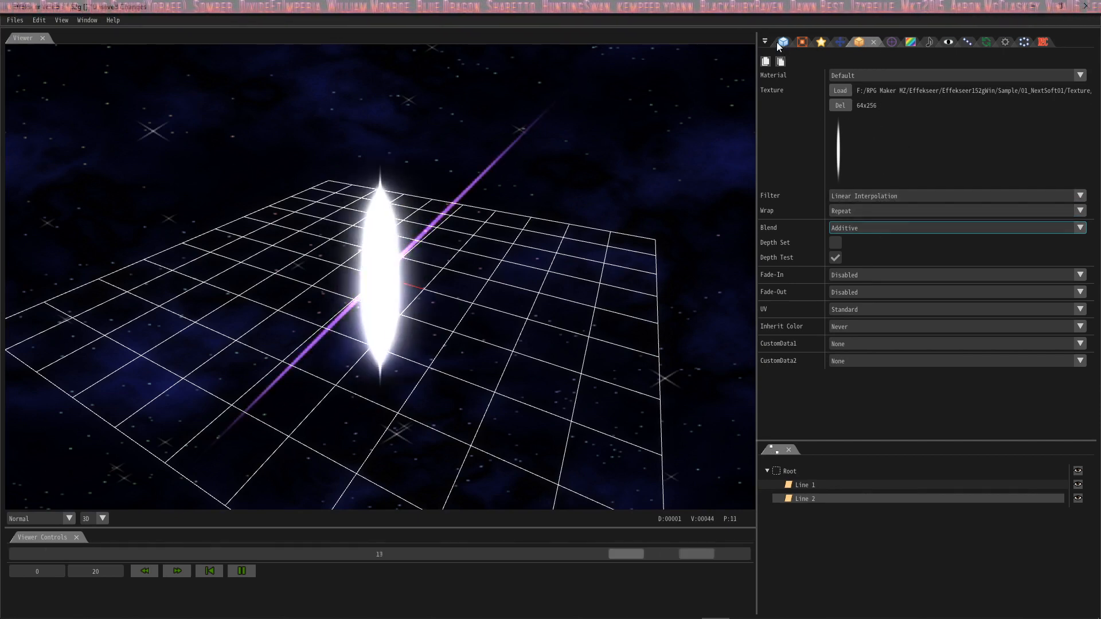
click(782, 41)
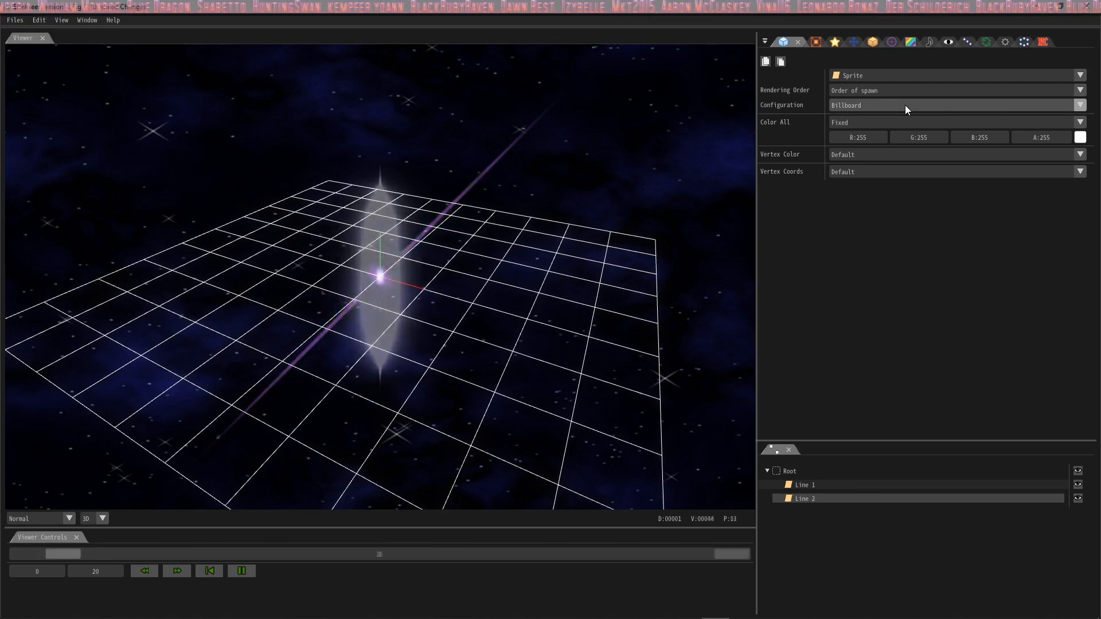
click(956, 105)
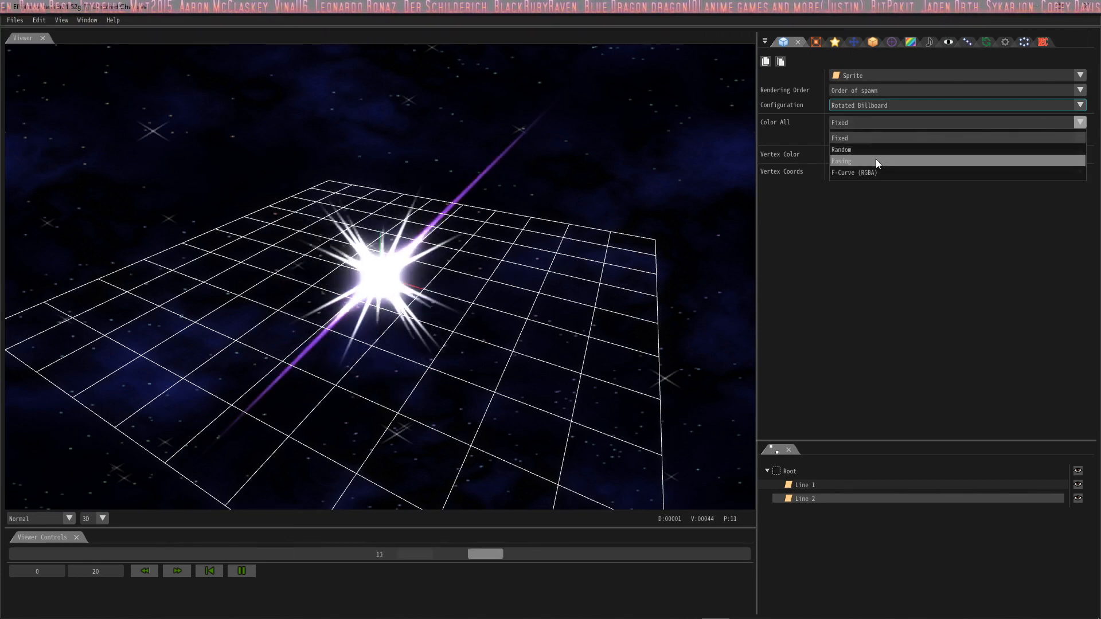
Step: Ease Line 2's Color All from 86,34,123 to 226,191,226 with Ease In Slowest
click(841, 161)
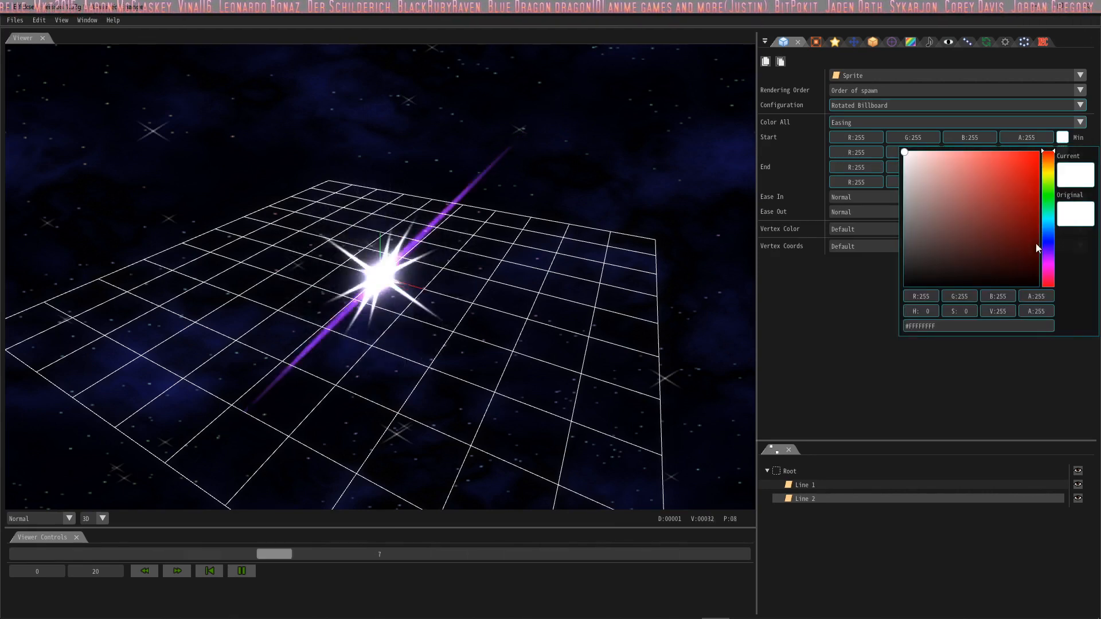
click(1015, 179)
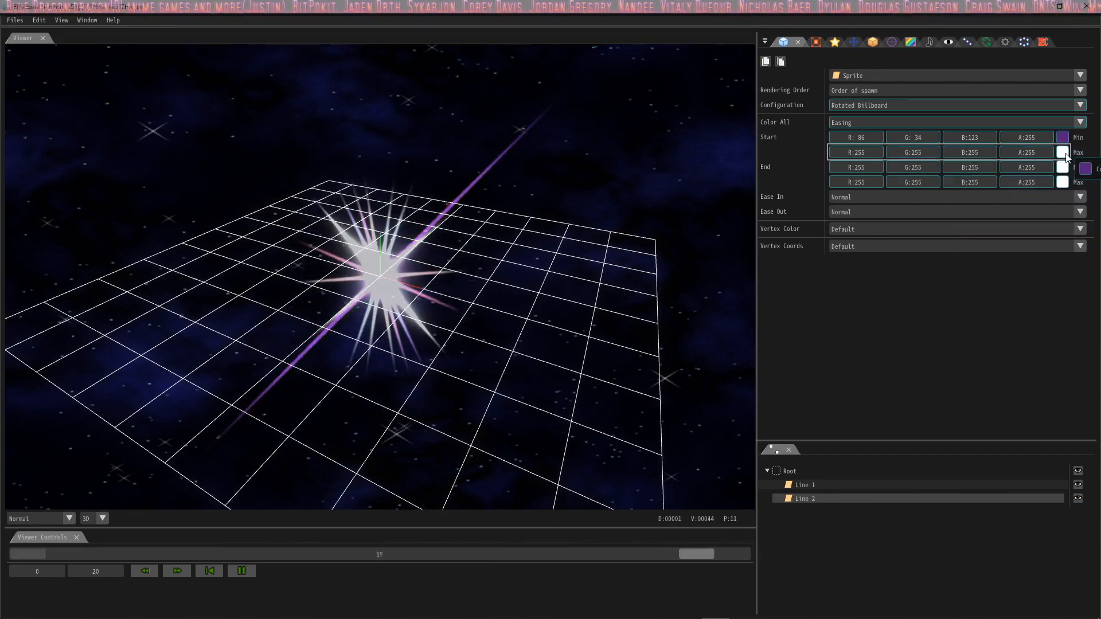
click(1062, 153)
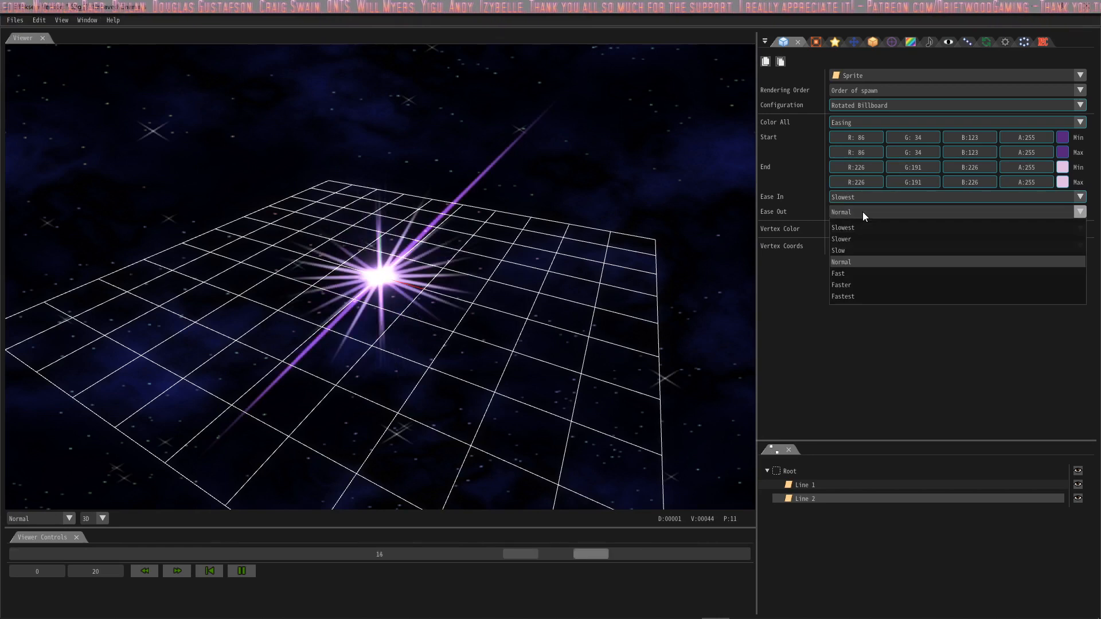
click(844, 296)
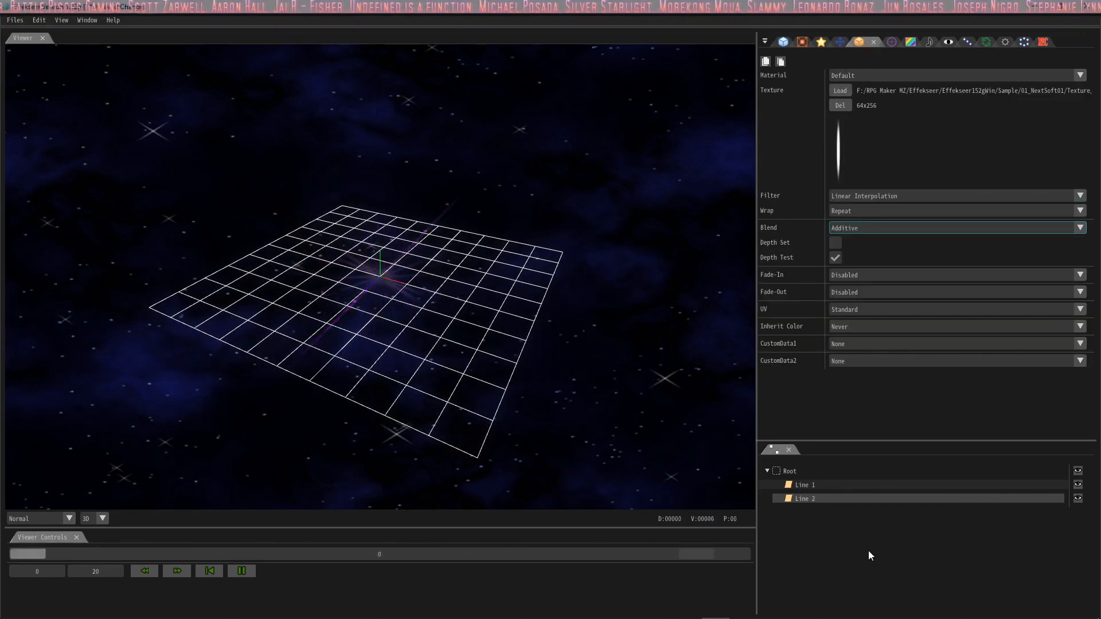
click(177, 570)
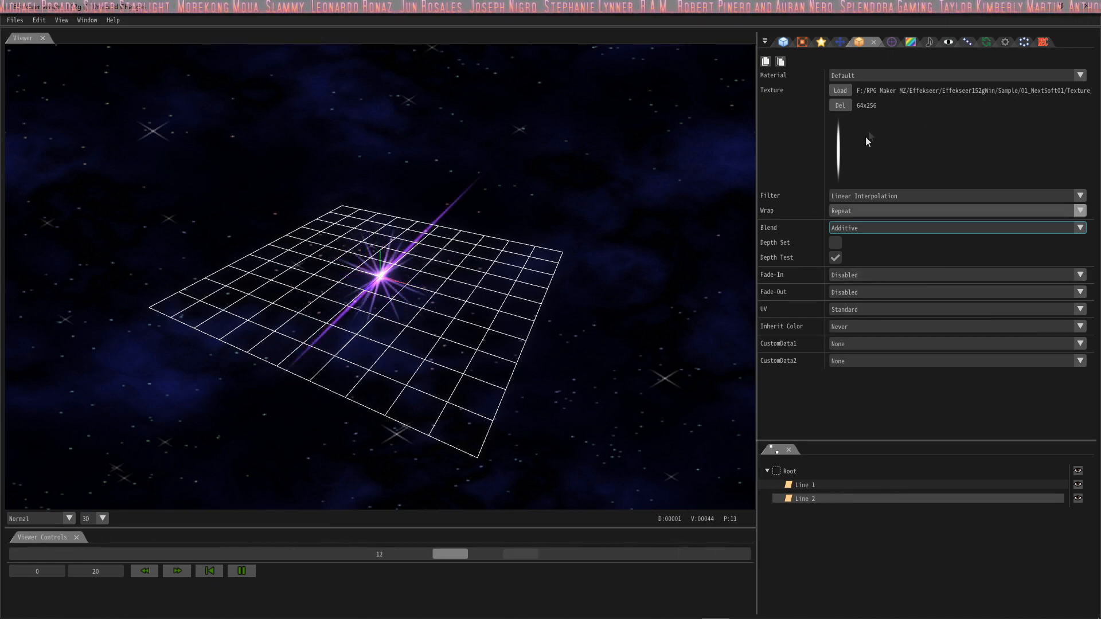
Step: Add node bloom1 under Root with Time to live 20 and Scaling Expansion Speed 0.6
right_click(805, 471)
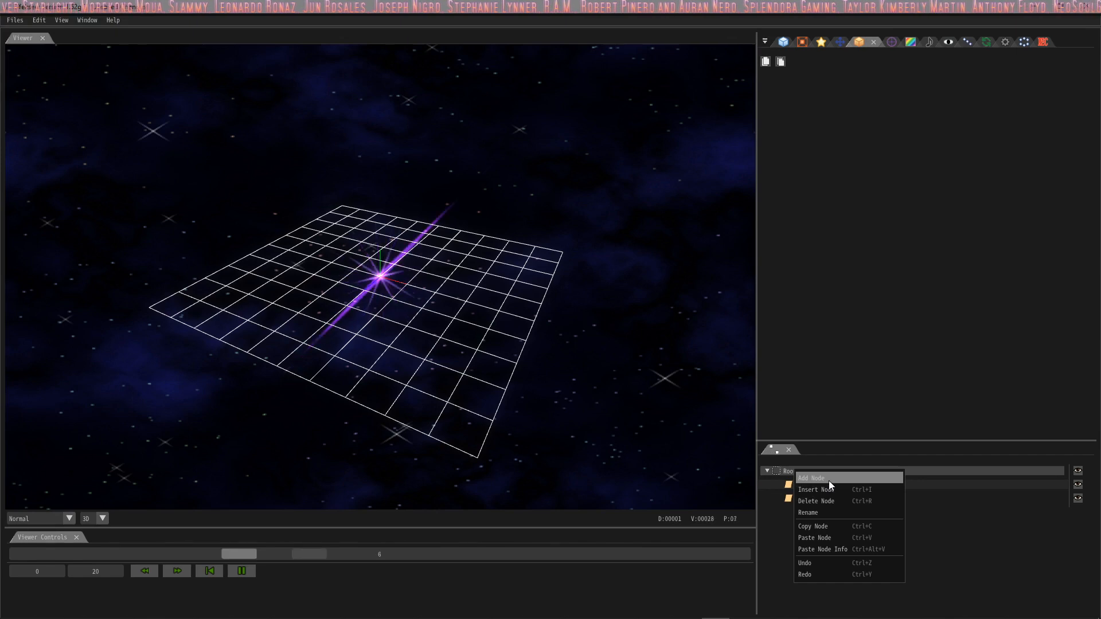
click(811, 478)
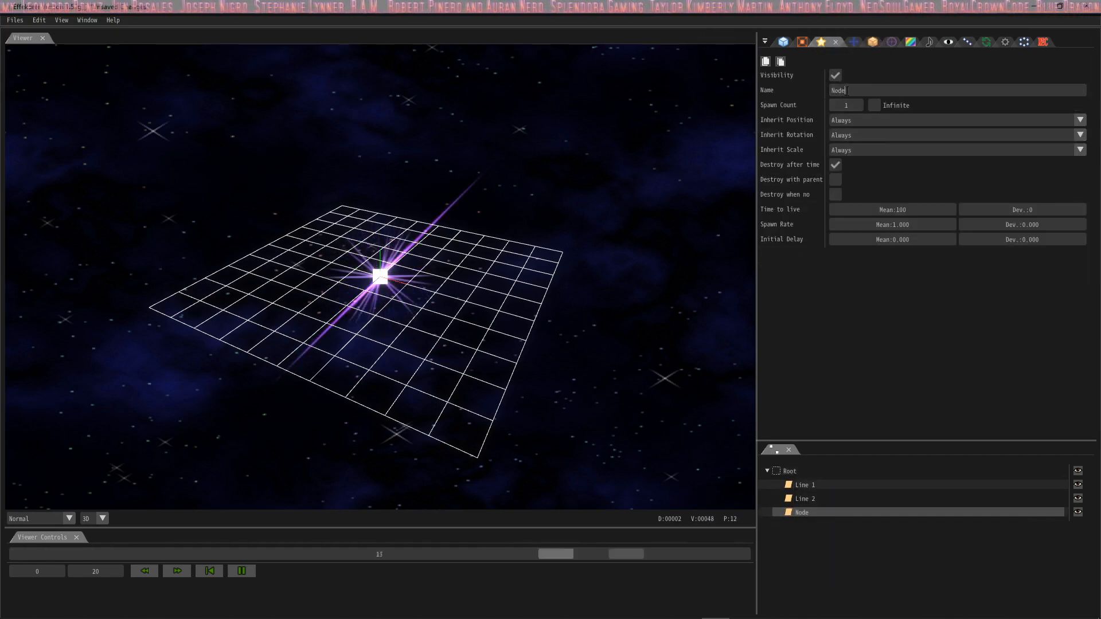
text(bloom1)
click(892, 210)
text(20)
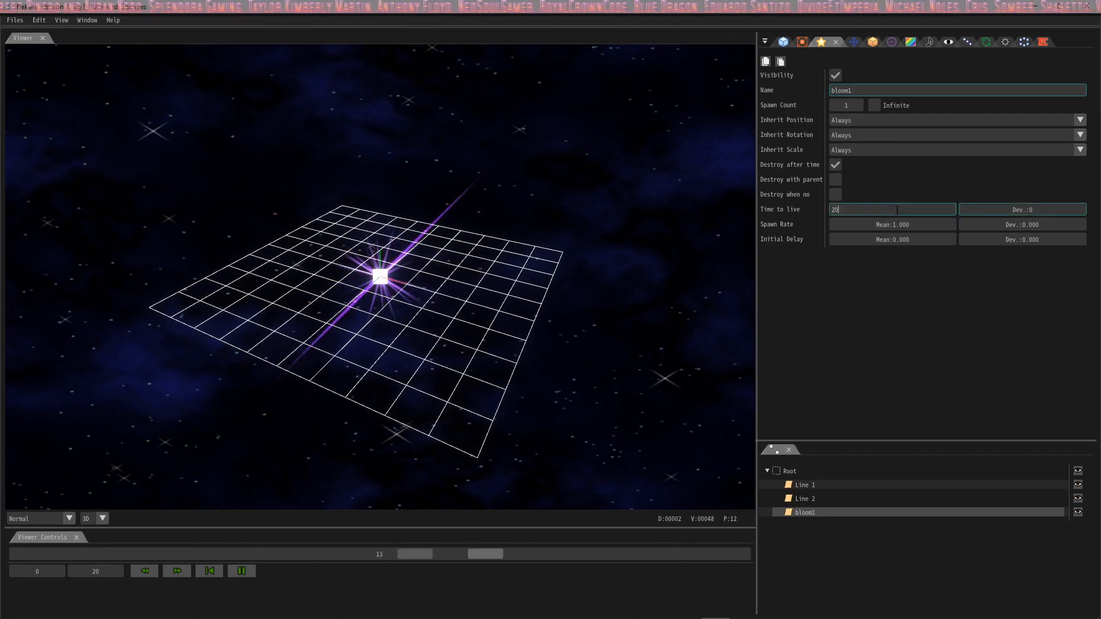
click(801, 41)
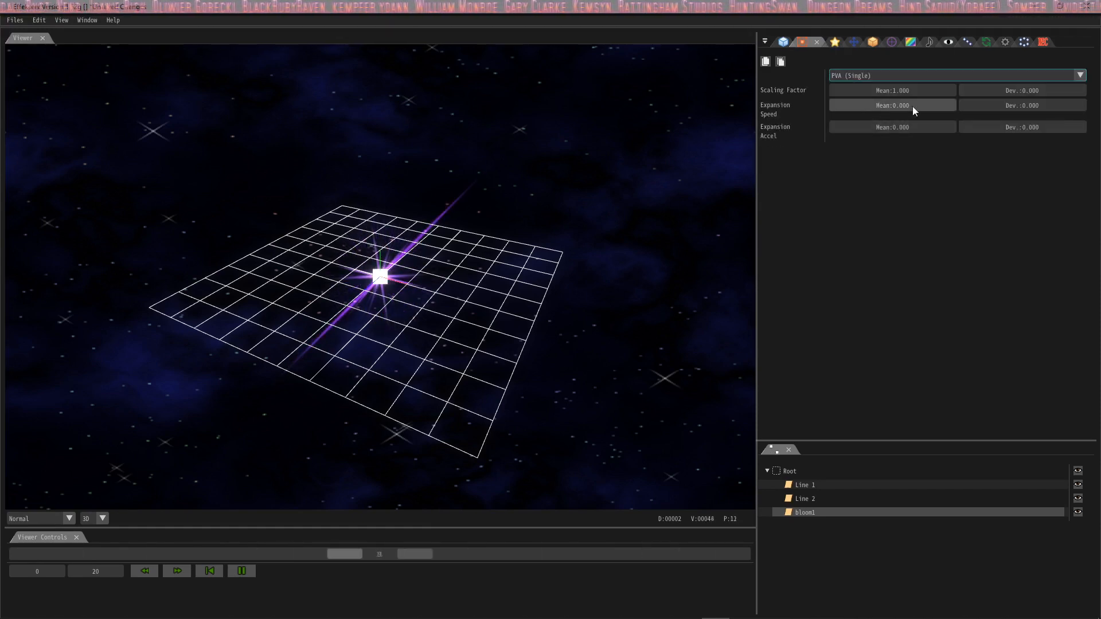
click(892, 105)
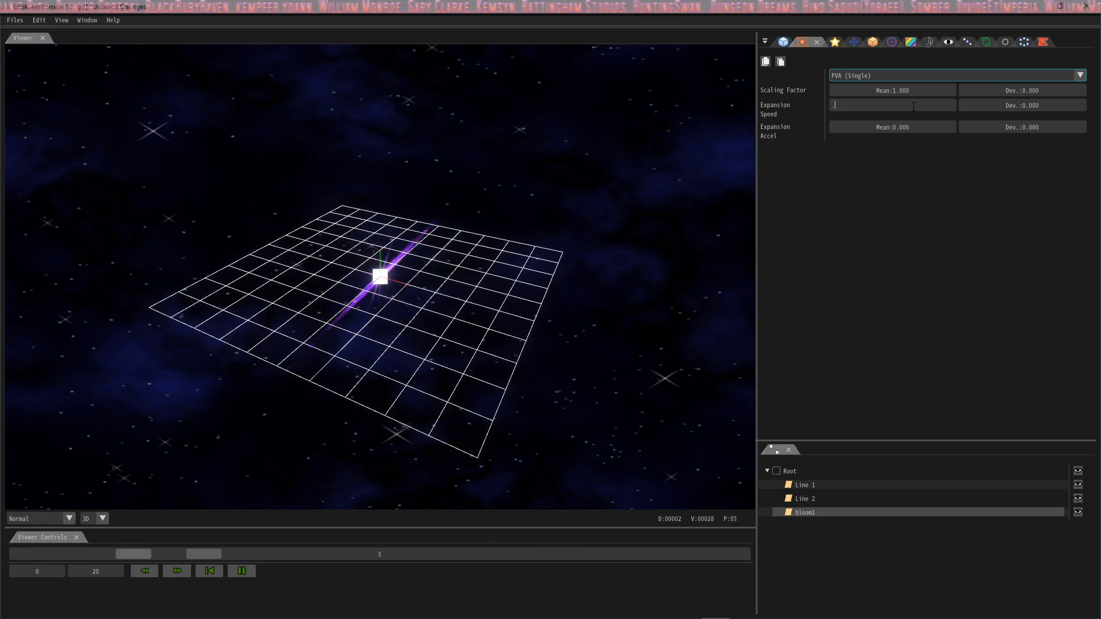
text(.6)
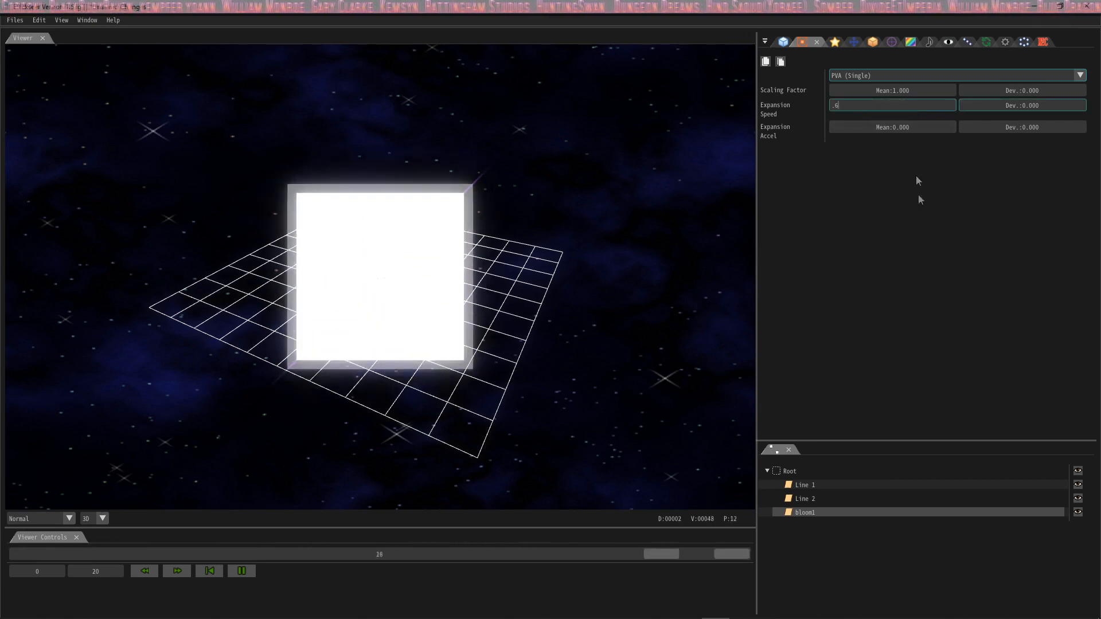
Step: Load Particle02.png as bloom1's texture in Render Common and adjust its blend mode
click(836, 43)
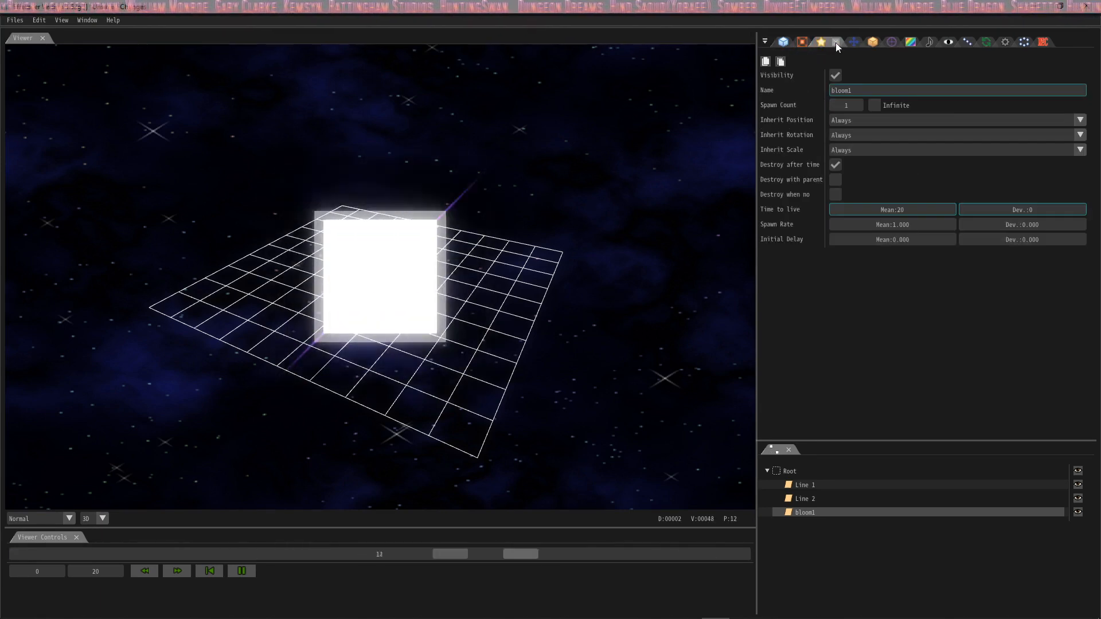
click(874, 41)
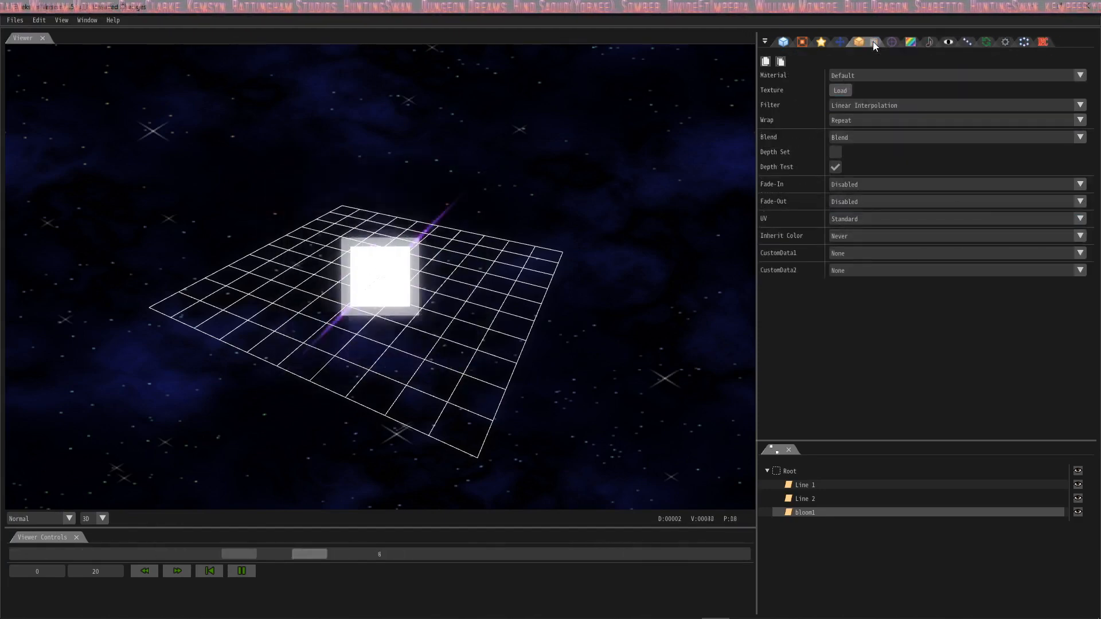
click(839, 89)
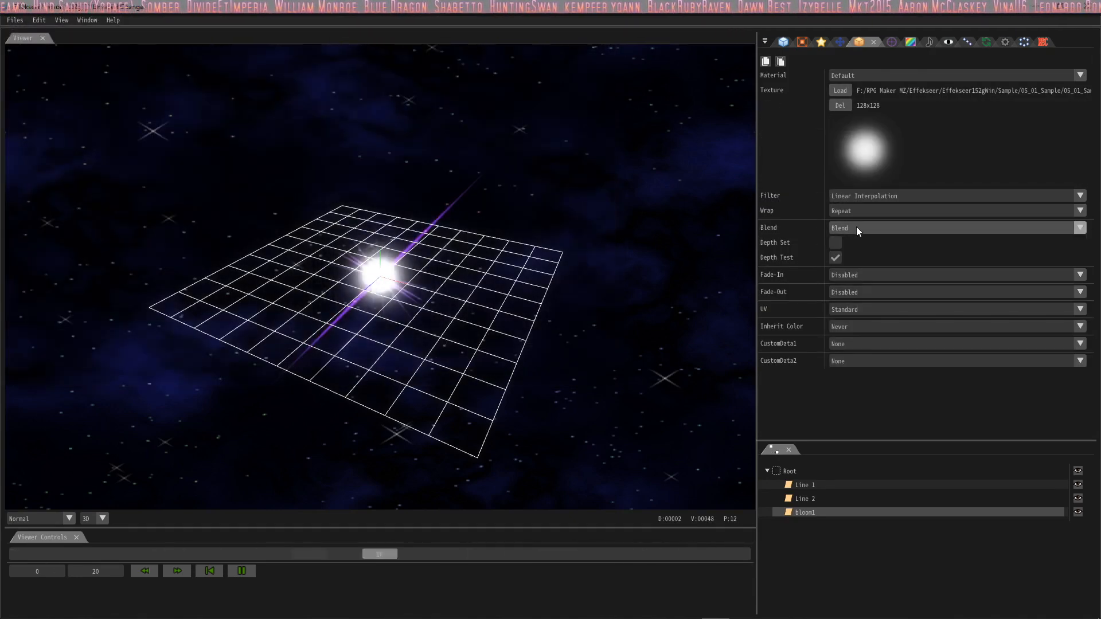
click(955, 227)
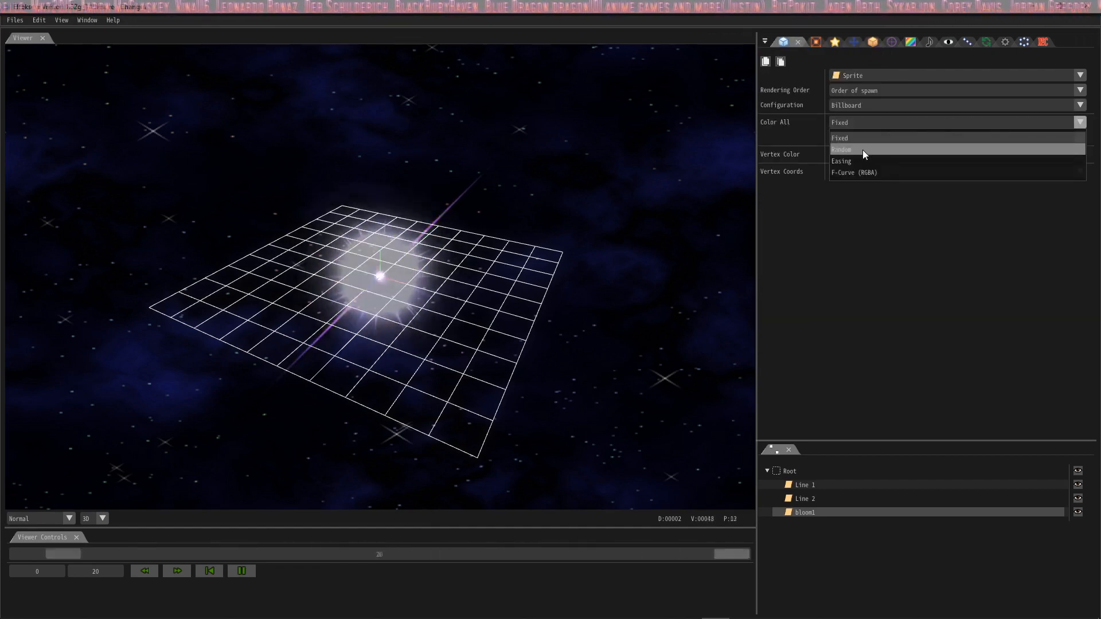
Step: Ease bloom1's Color All from 128,31,185 to 235,198,230, Ease In Slowest, Ease Out Fastest
click(841, 160)
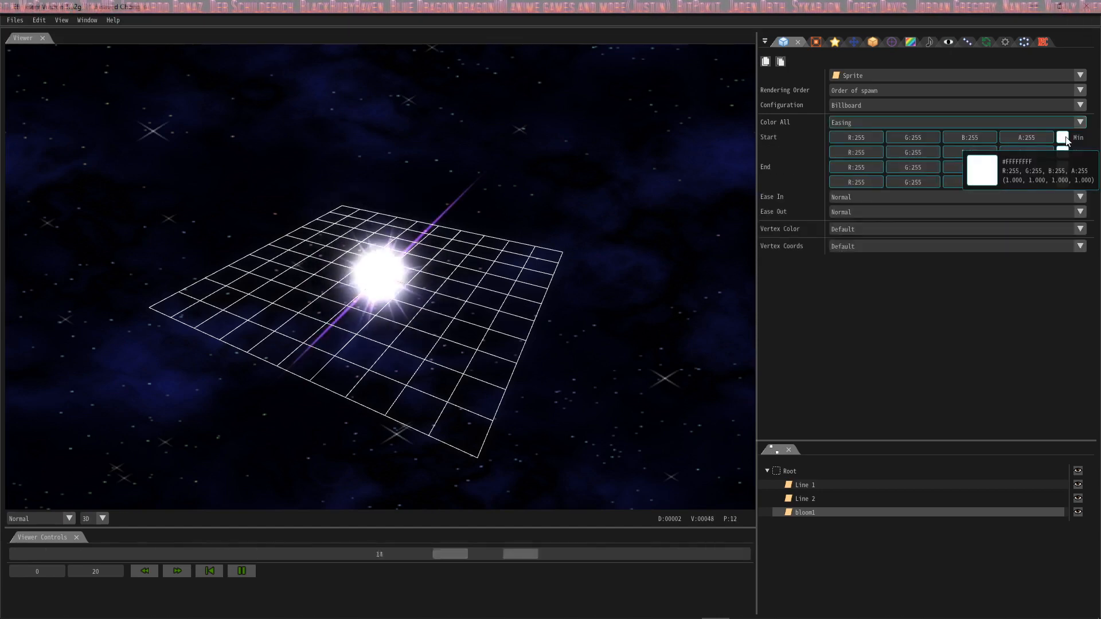
click(1062, 137)
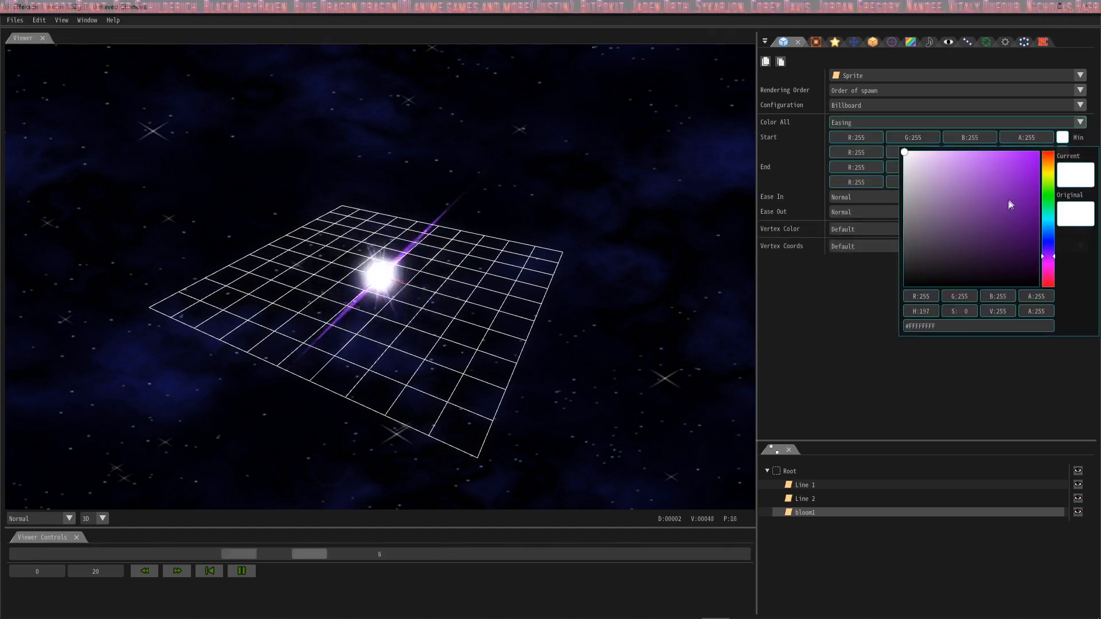
click(1015, 186)
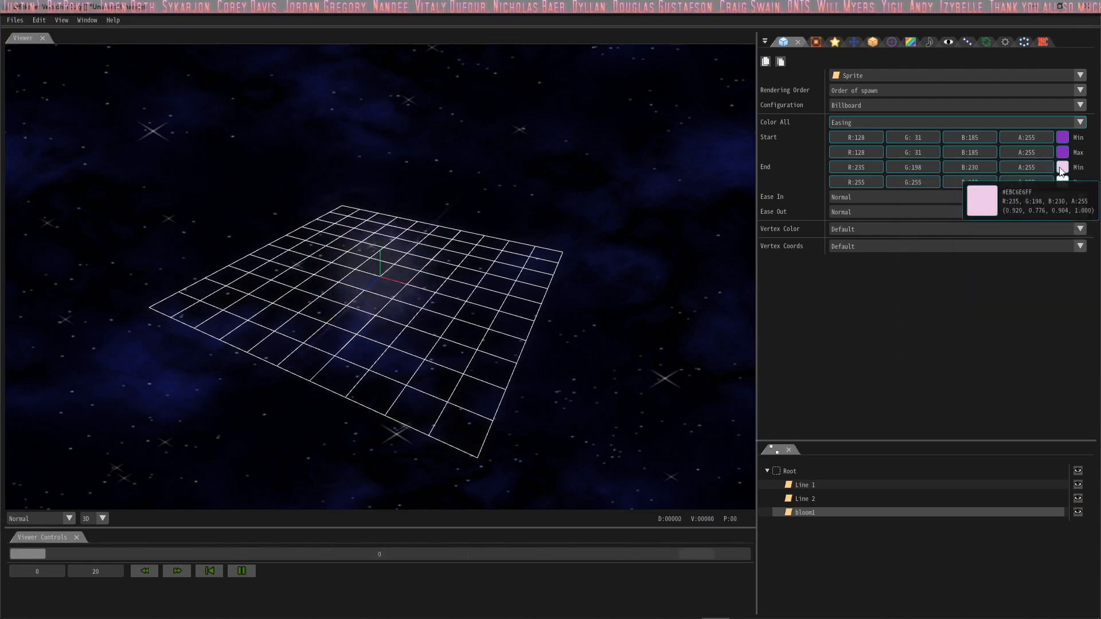
click(956, 196)
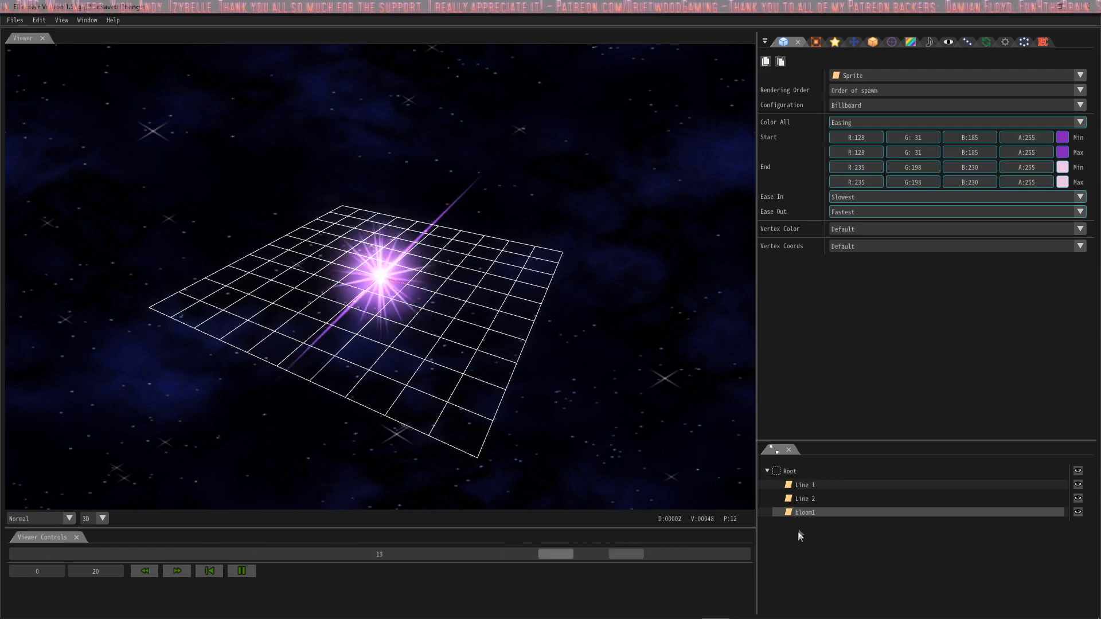
Step: Copy bloom1 as bloom2 and start loading a different texture for it
right_click(805, 512)
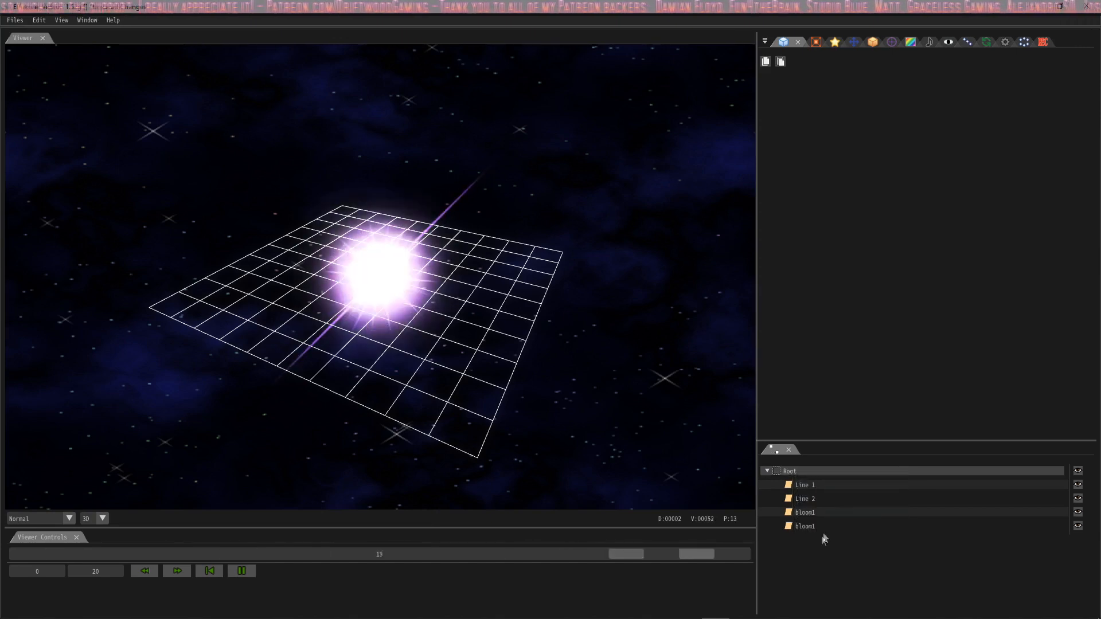
click(805, 527)
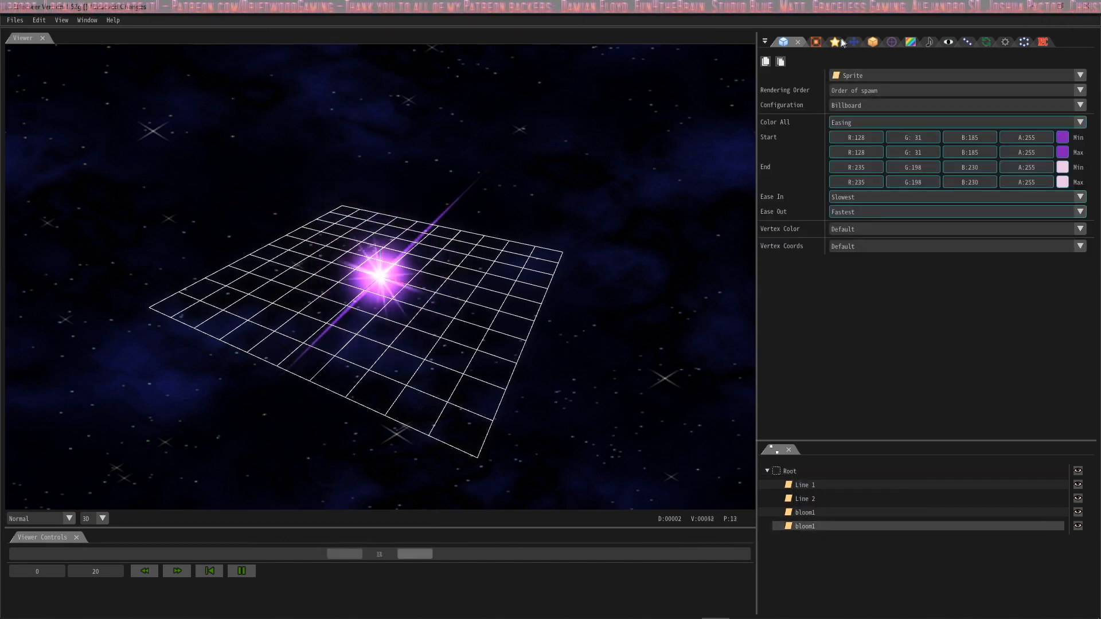
click(835, 41)
text(bloom2)
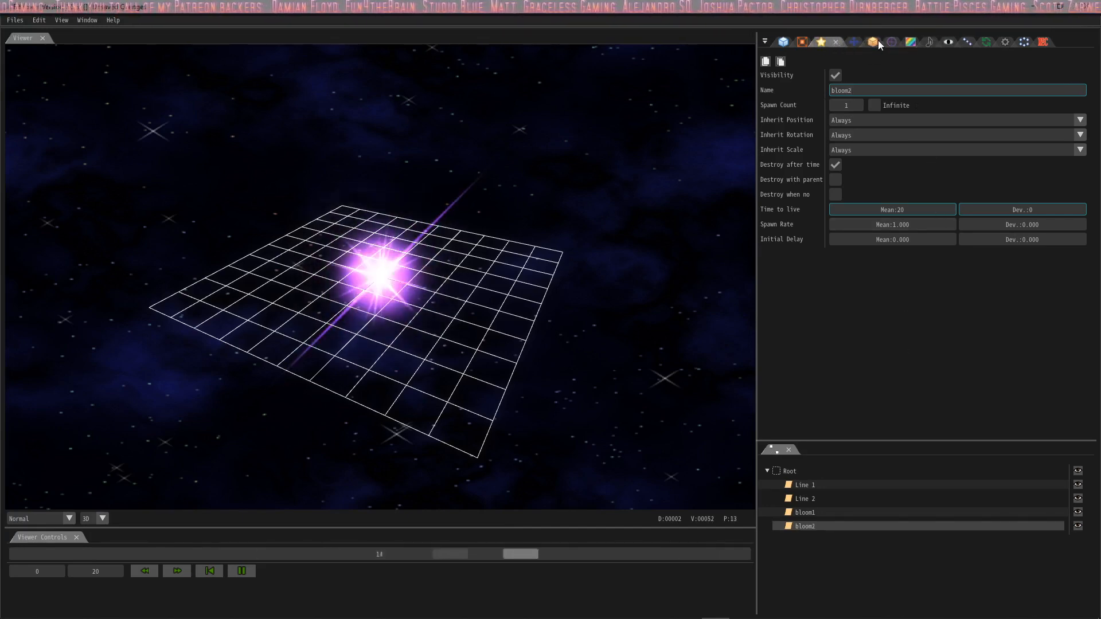
click(854, 41)
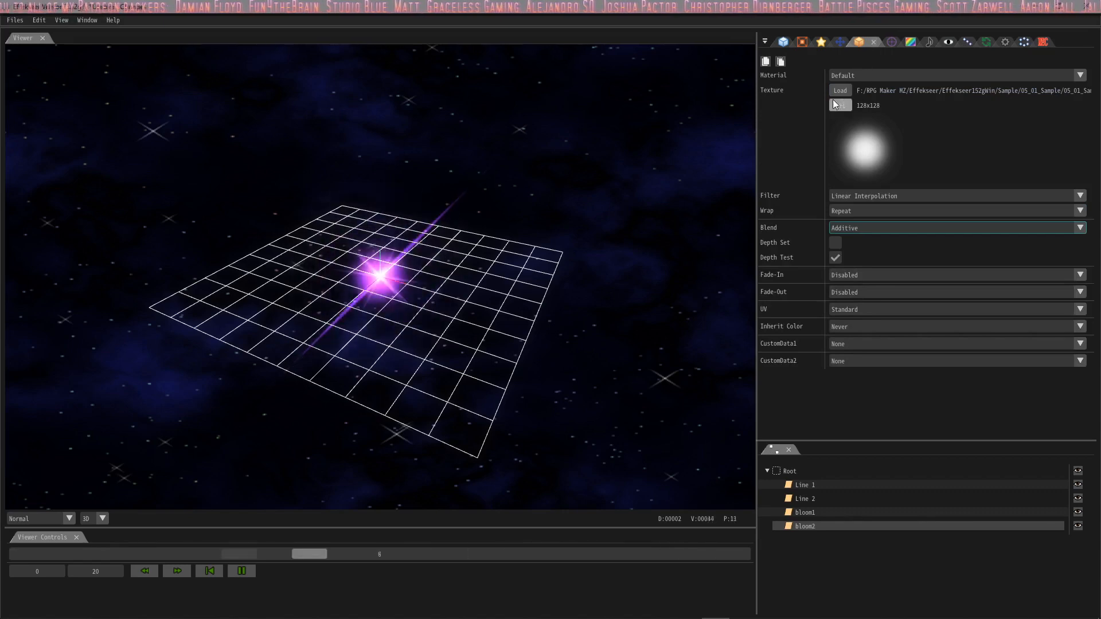
click(839, 89)
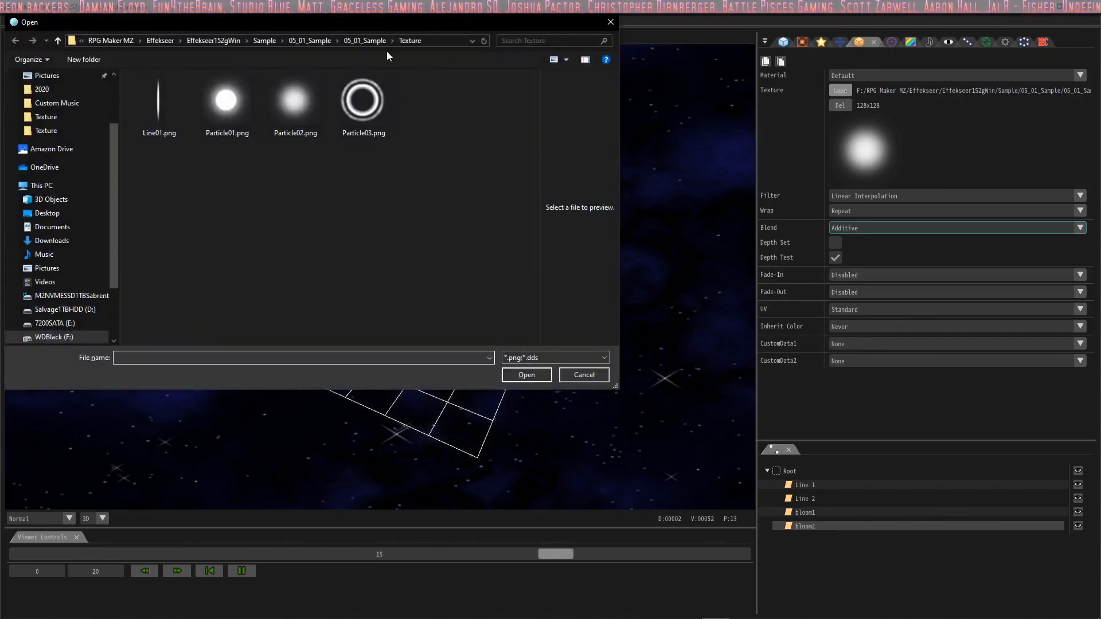